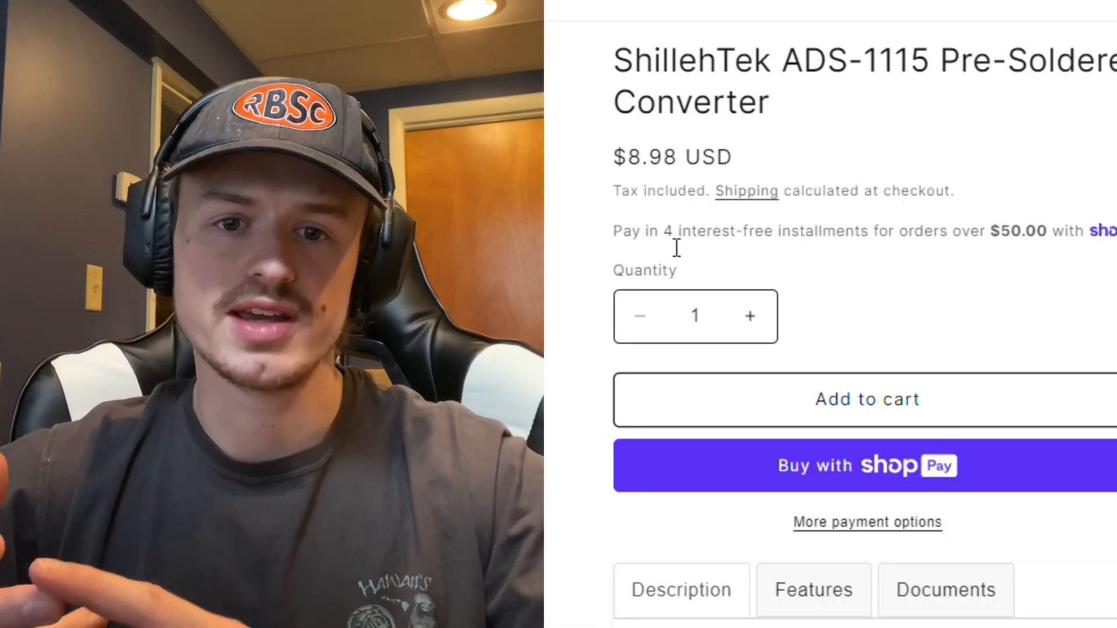
Scroll through the shopify_tabular_description repository's tab files and README on GitHub.
{"action": "scroll", "scroll_direction": "down", "scroll_amount": 3}
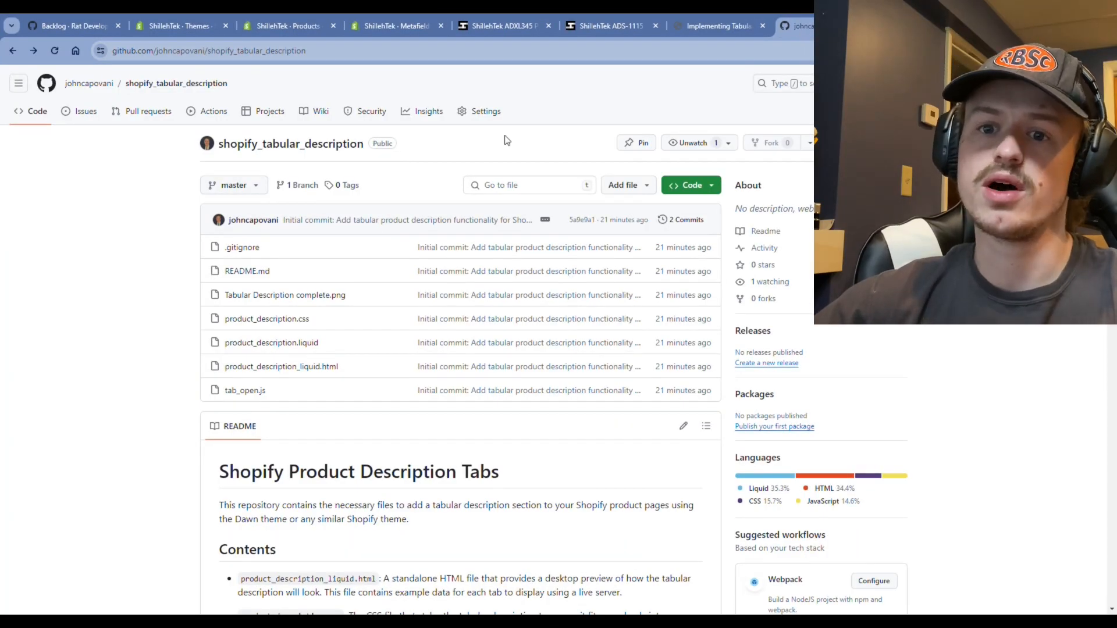
{"action": "left_click", "coordinate": [717, 26]}
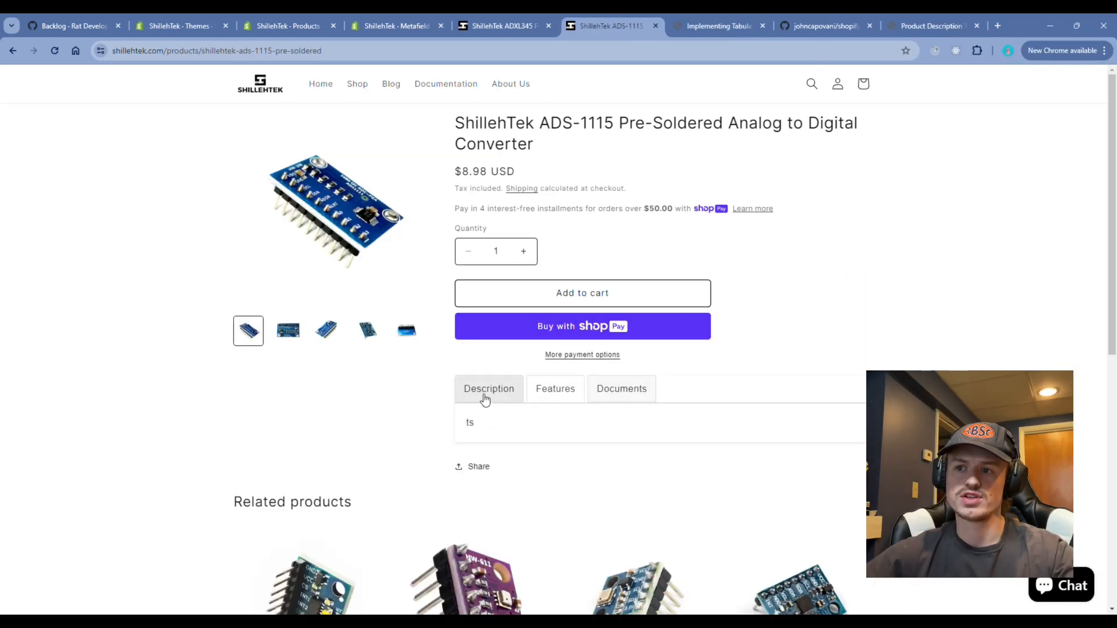
{"action": "mouse_move", "coordinate": [504, 396]}
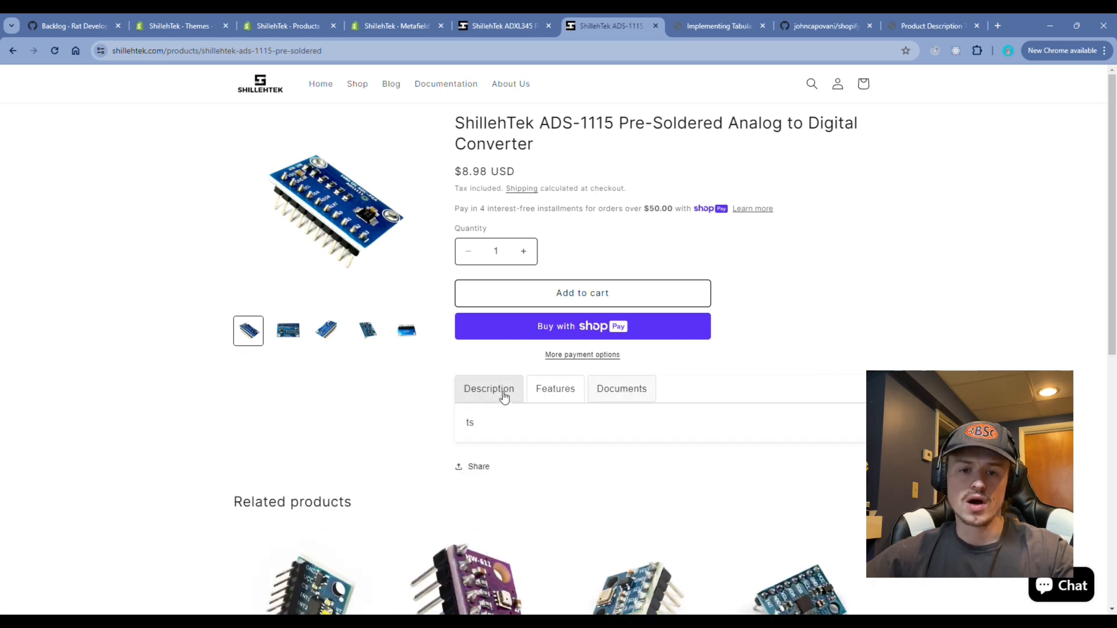
Show the Description tab's content on the ADS-1115 storefront product page.
{"action": "left_click", "coordinate": [555, 388]}
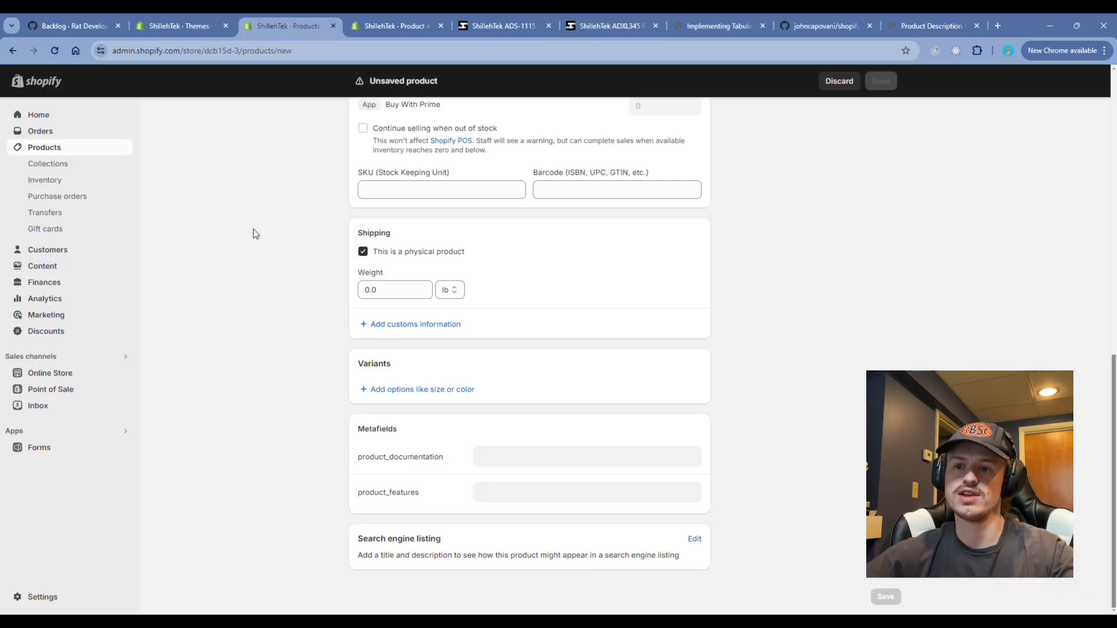
{"action": "mouse_move", "coordinate": [323, 283]}
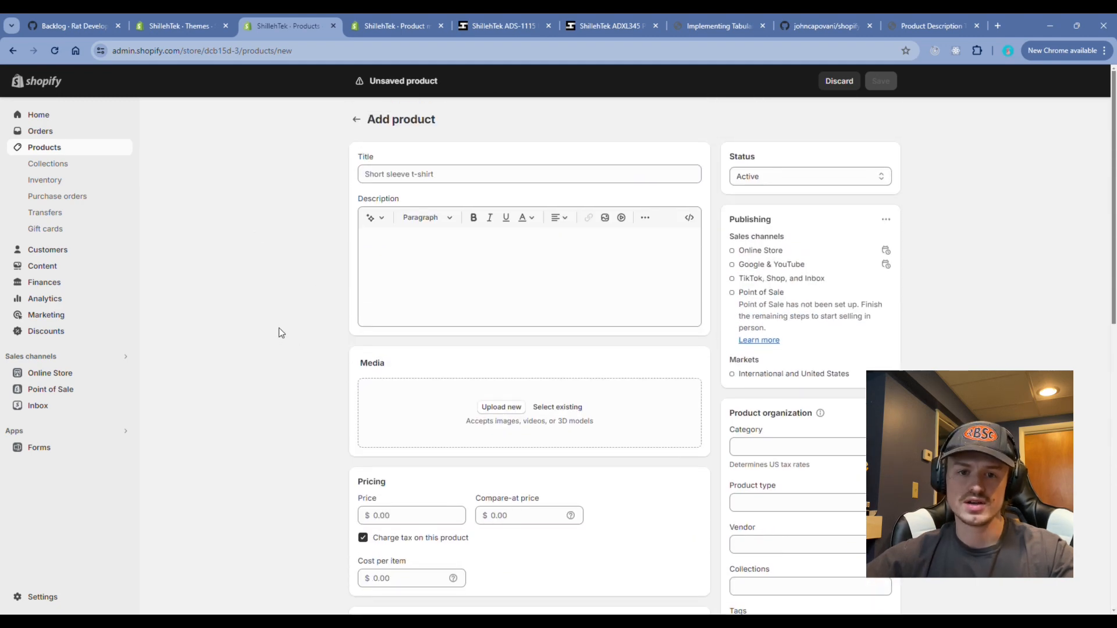
Review the tutorial's metafield steps, then bring up the store's Themes page.
{"action": "left_click", "coordinate": [717, 25]}
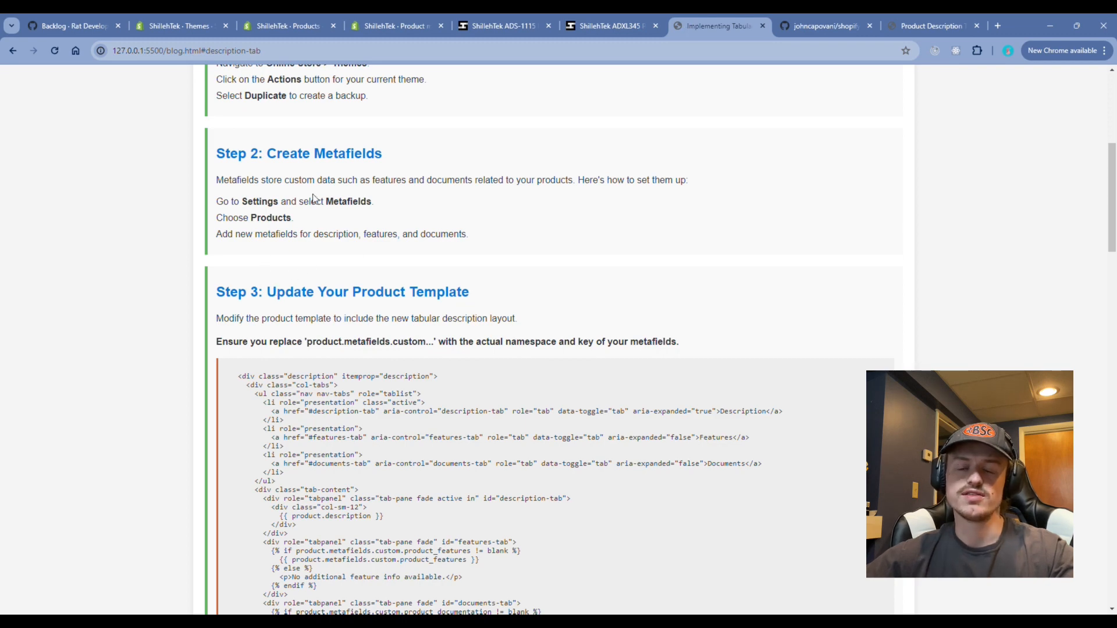
{"action": "scroll", "scroll_direction": "down", "scroll_amount": 3}
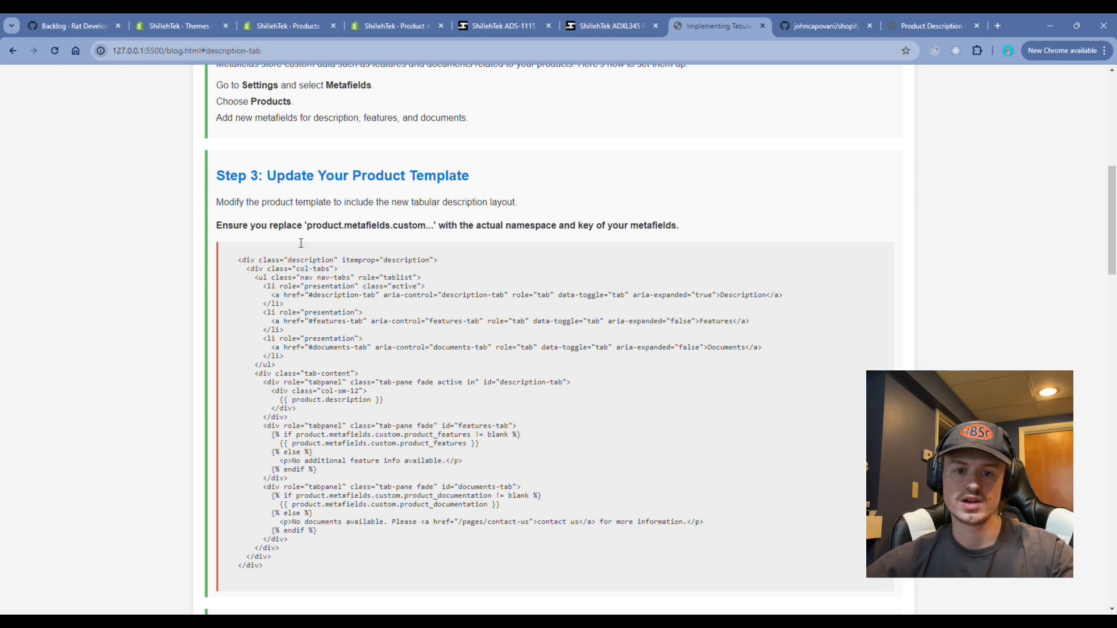
{"action": "left_click", "coordinate": [181, 26]}
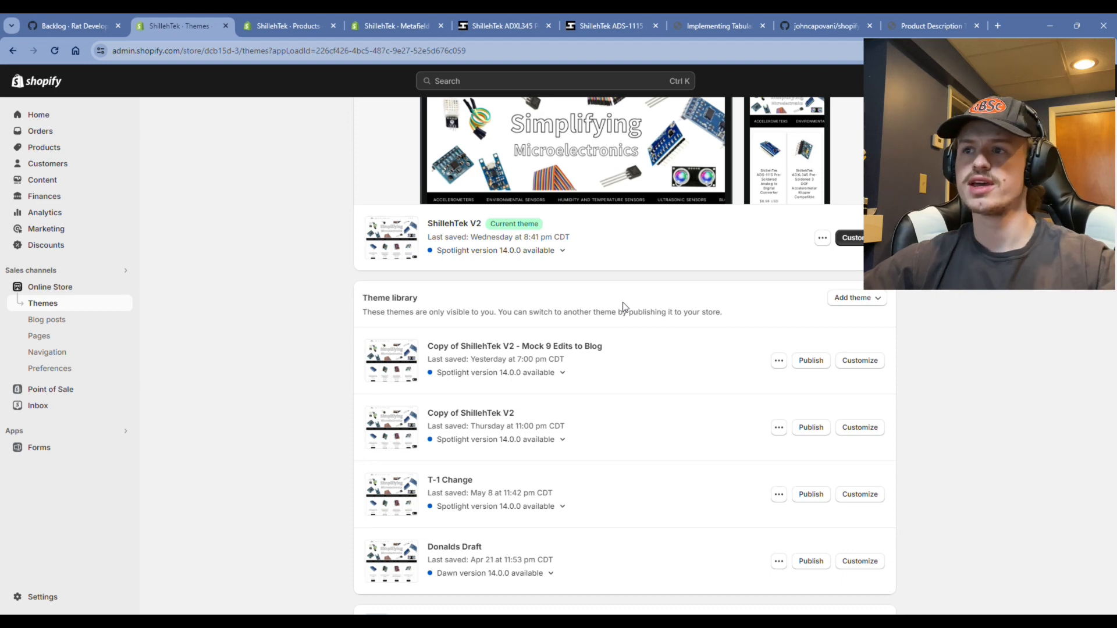
{"action": "mouse_move", "coordinate": [70, 308]}
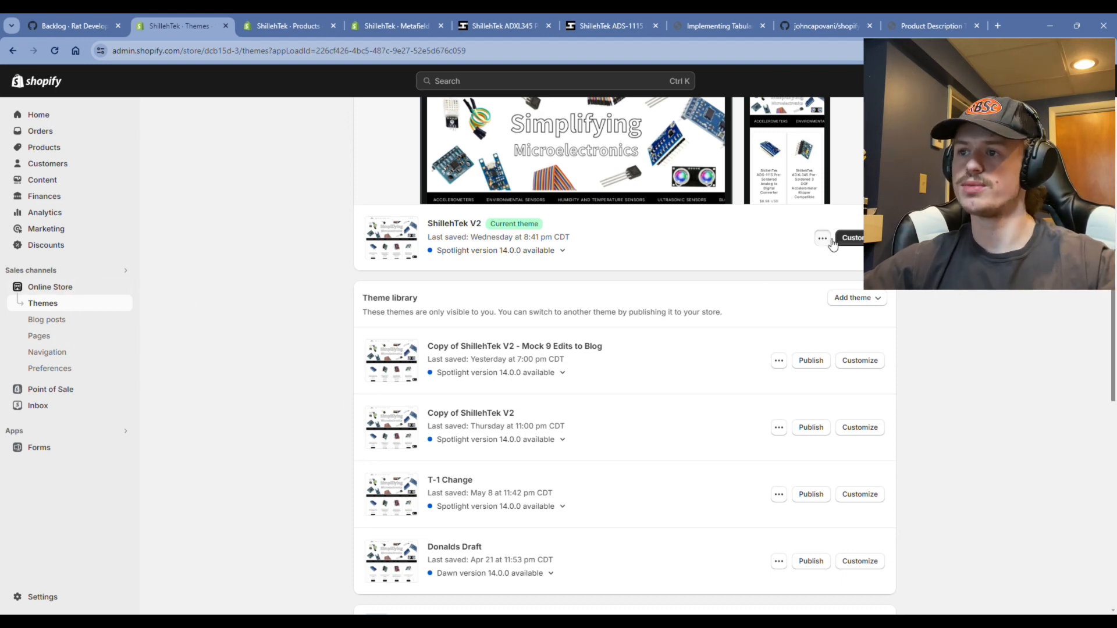
Duplicate the current ShillehTek V2 theme from its actions menu as a backup.
{"action": "left_click", "coordinate": [822, 238]}
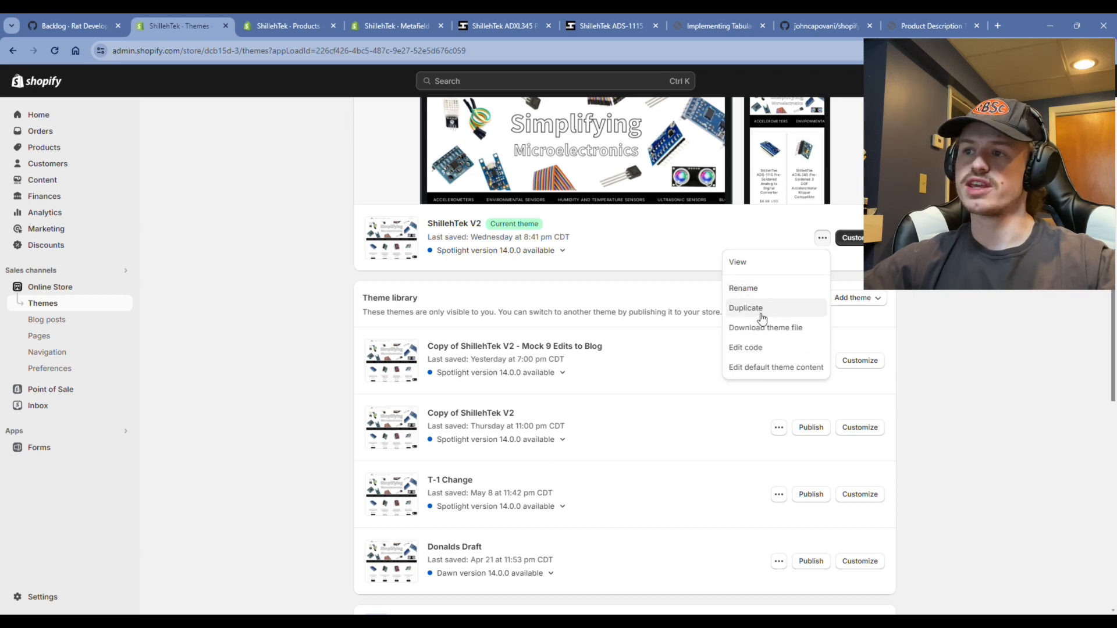
{"action": "mouse_move", "coordinate": [774, 317]}
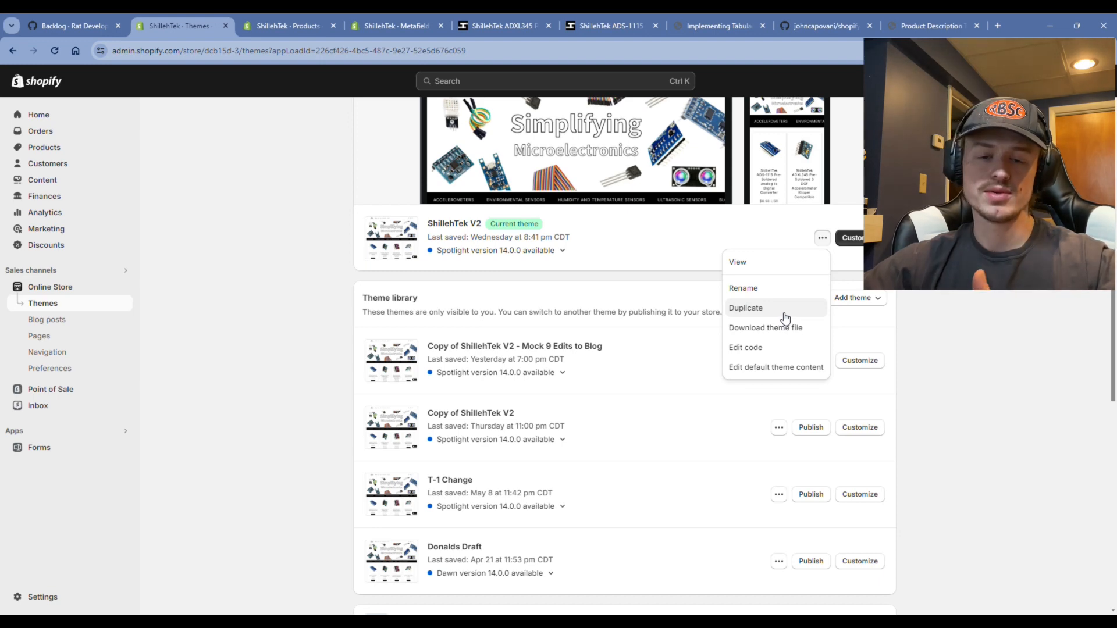
{"action": "left_click", "coordinate": [745, 308]}
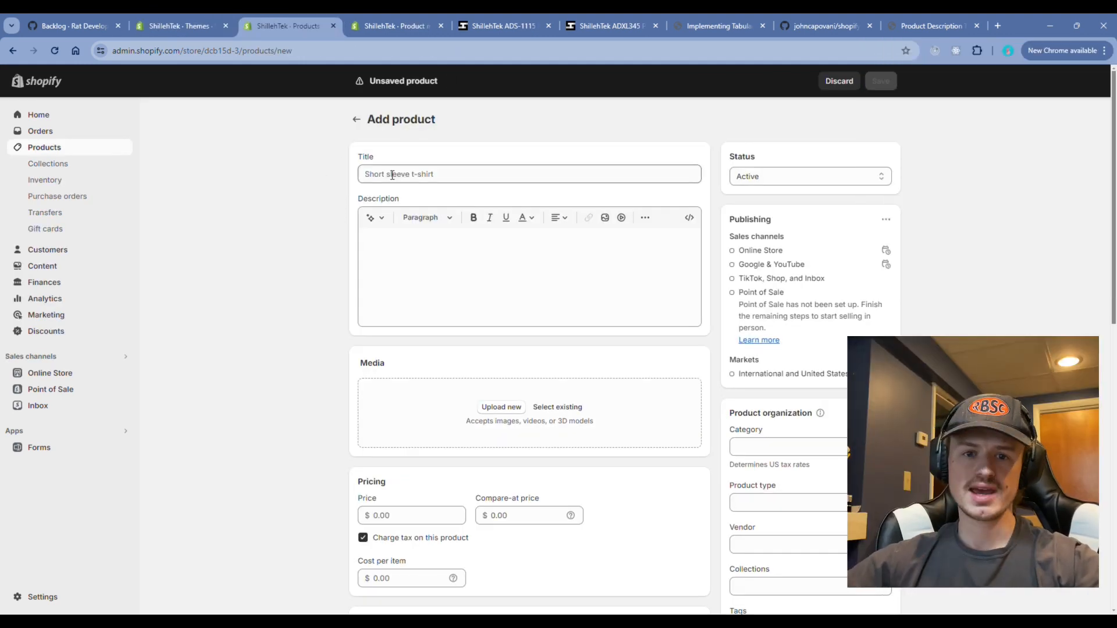
Scroll the product form down to the empty product_documentation and product_features metafields.
{"action": "scroll", "scroll_direction": "down", "scroll_amount": 3}
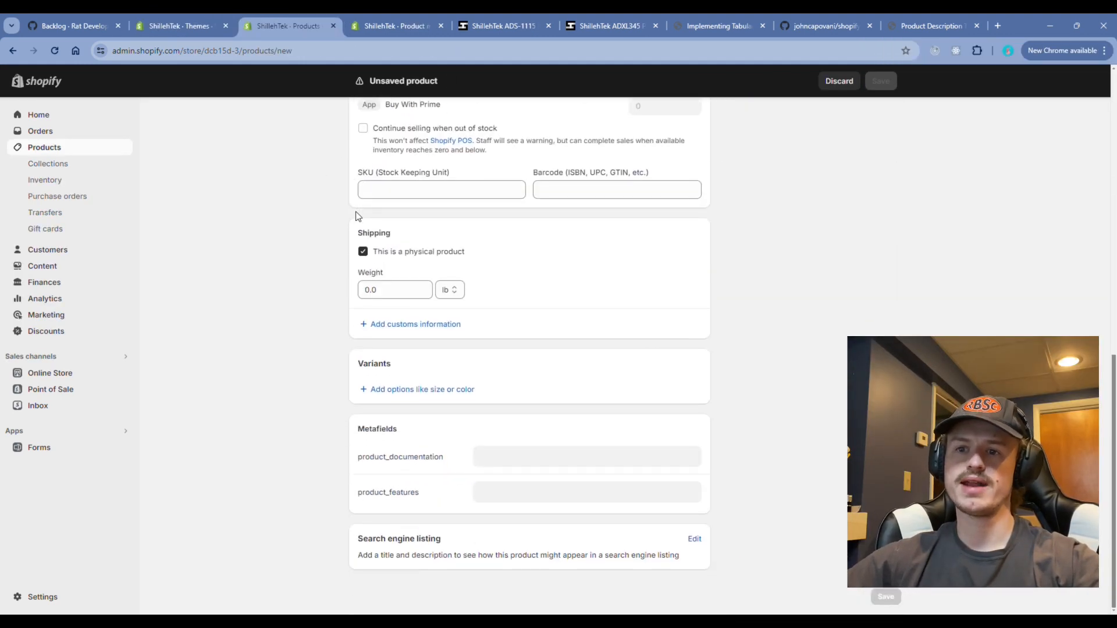
{"action": "mouse_move", "coordinate": [360, 469]}
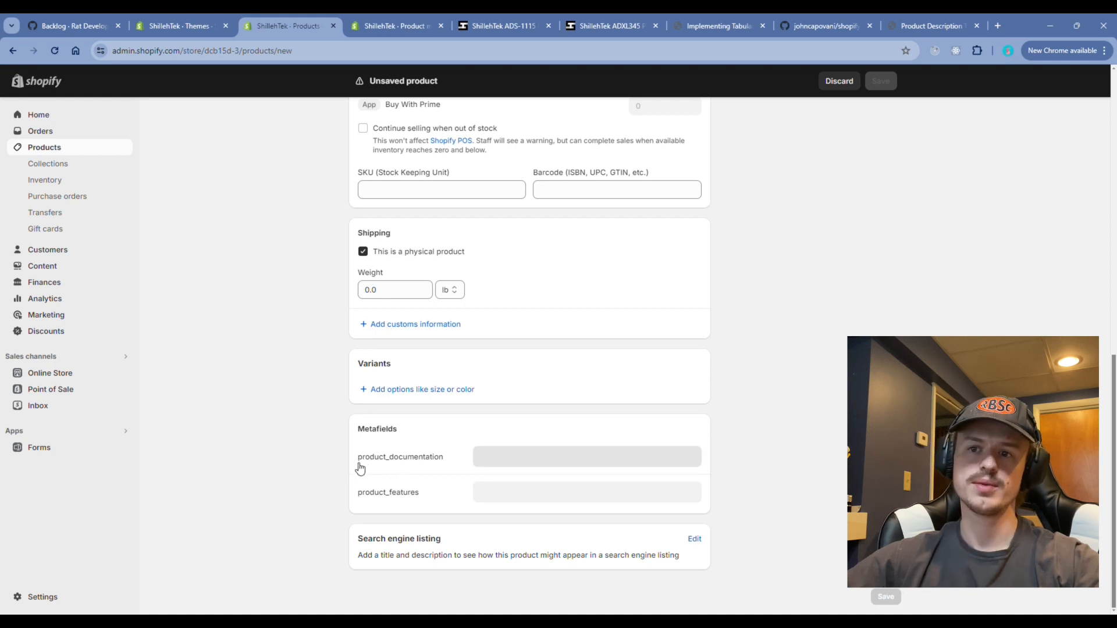
{"action": "mouse_move", "coordinate": [405, 508]}
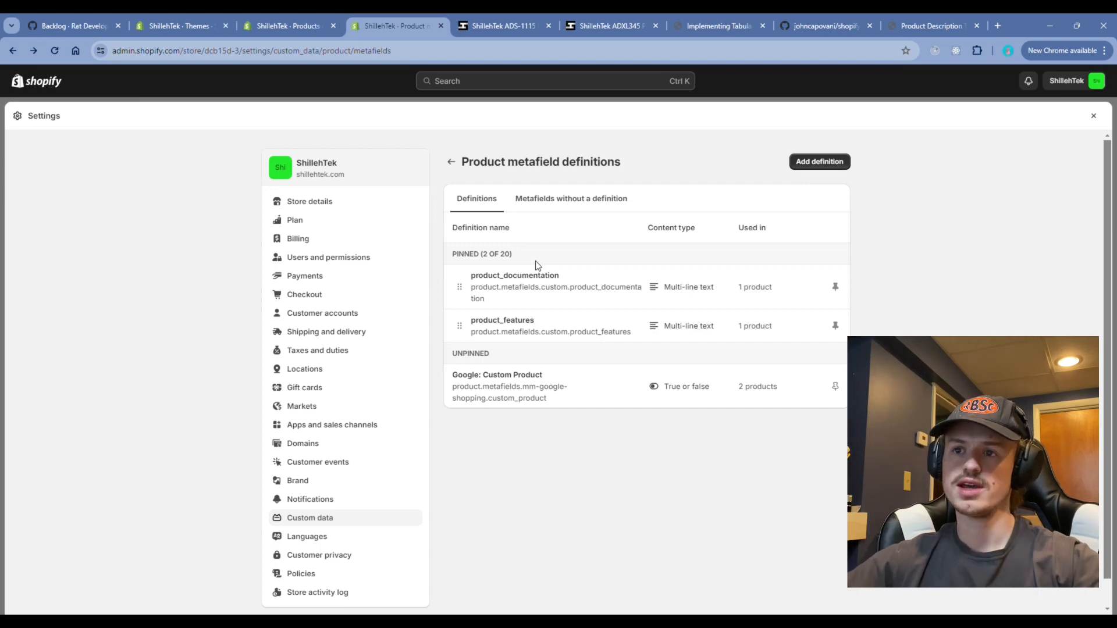
{"action": "mouse_move", "coordinate": [511, 324]}
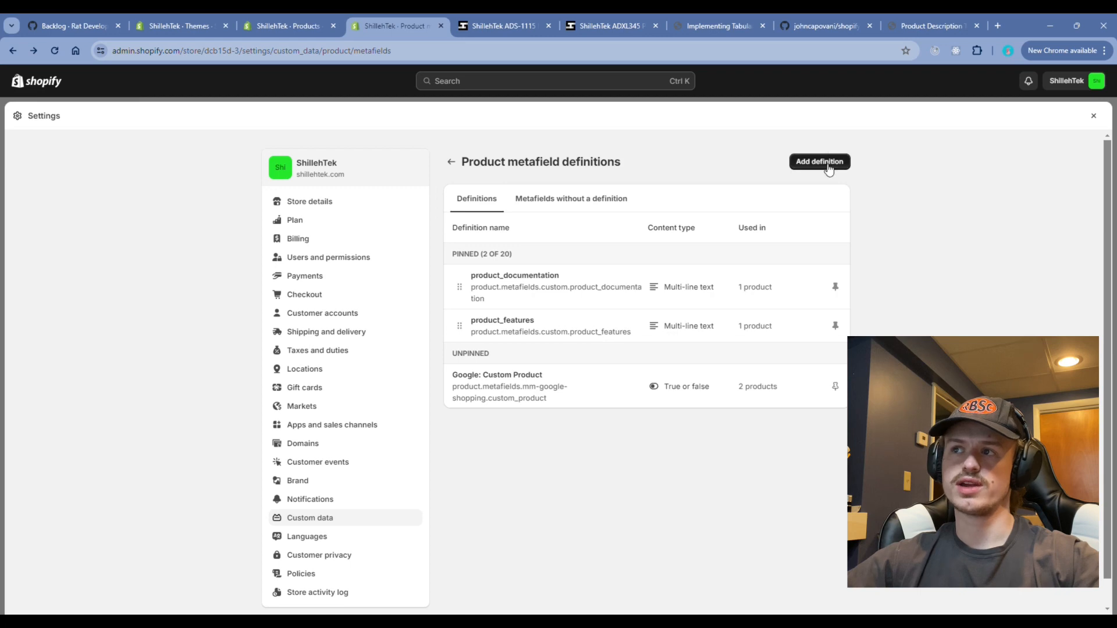
Draft a product metafield definition named 'example' with a documentation description and text type.
{"action": "left_click", "coordinate": [819, 162]}
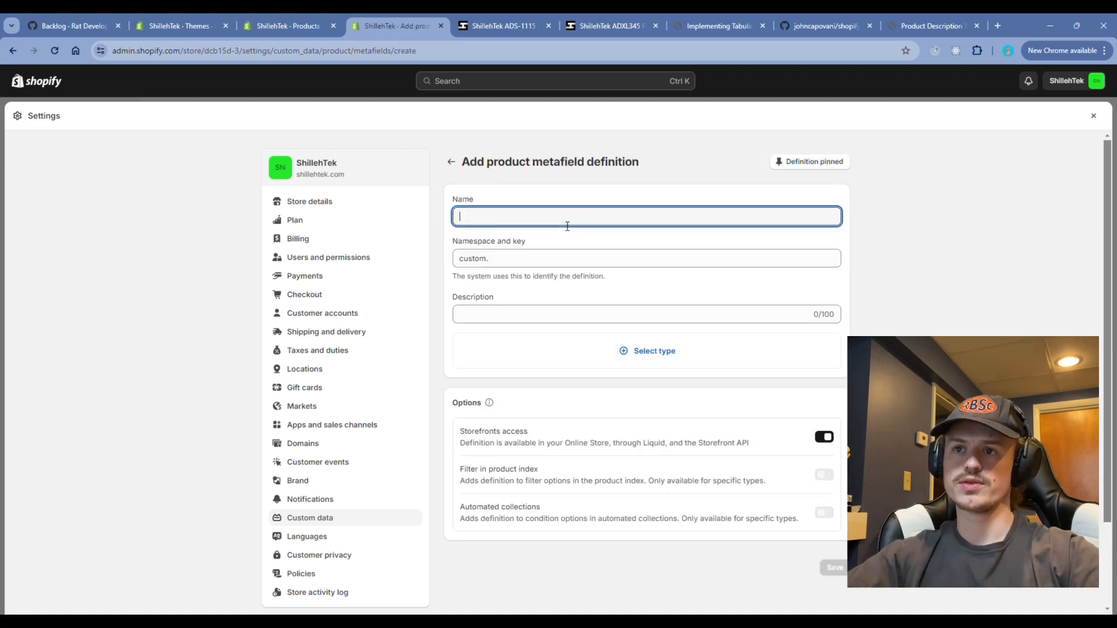
{"action": "type", "text": "example"}
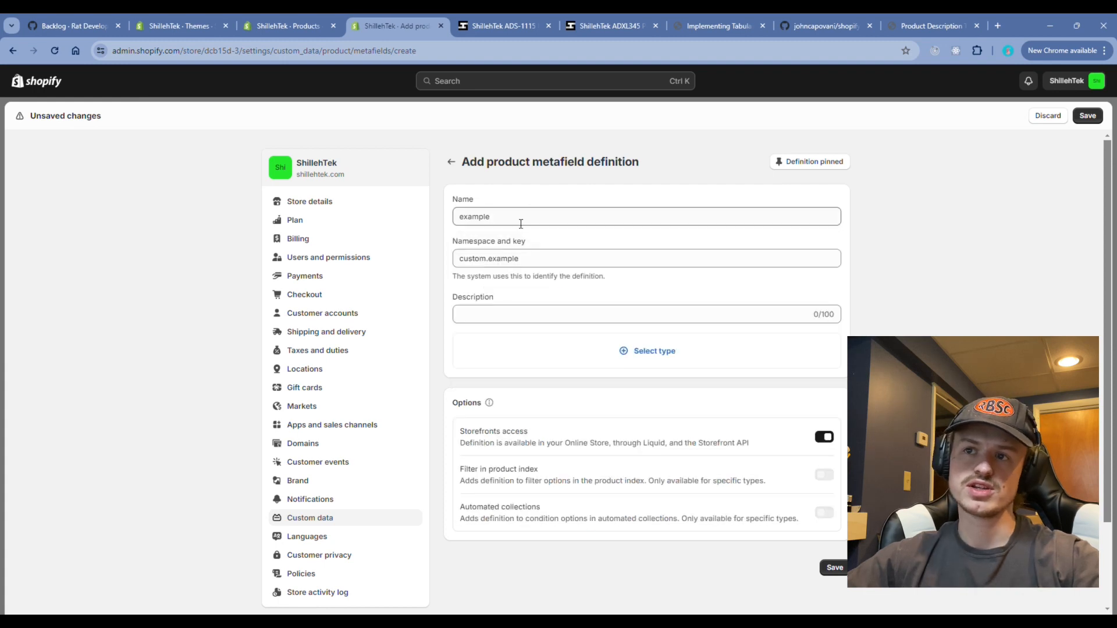
{"action": "left_click", "coordinate": [526, 313]}
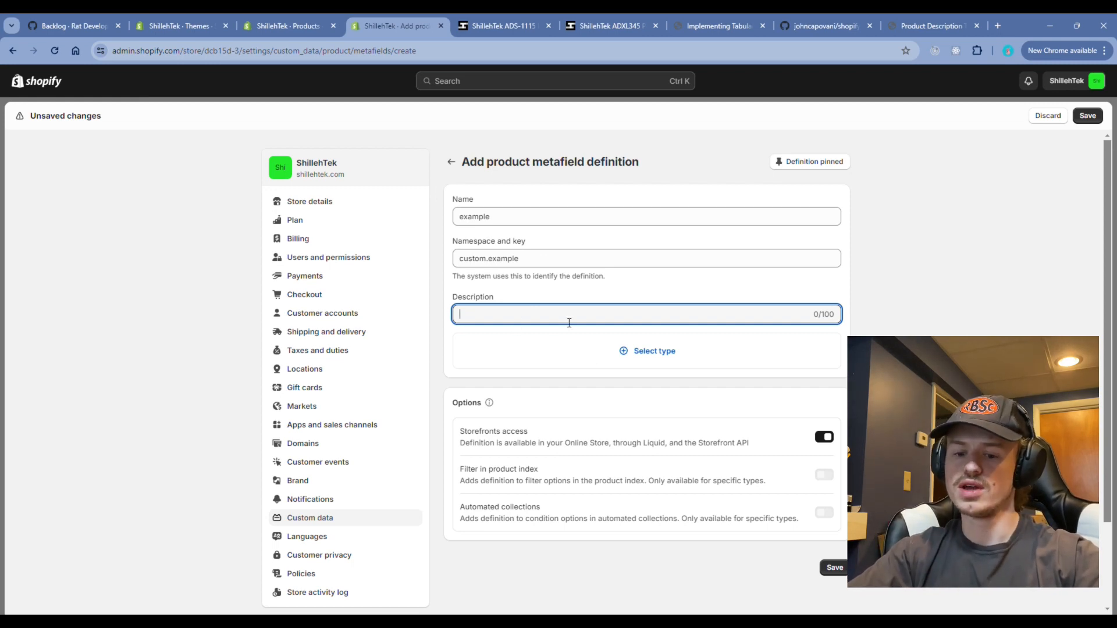
{"action": "type", "text": "To show"}
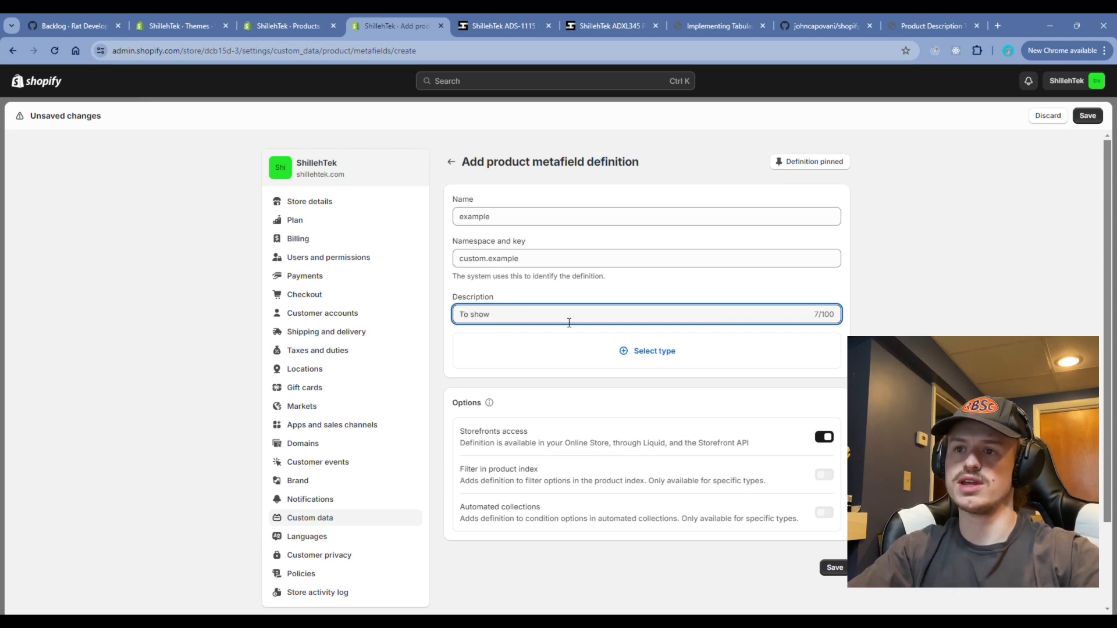
{"action": "type", "text": "product documentio"}
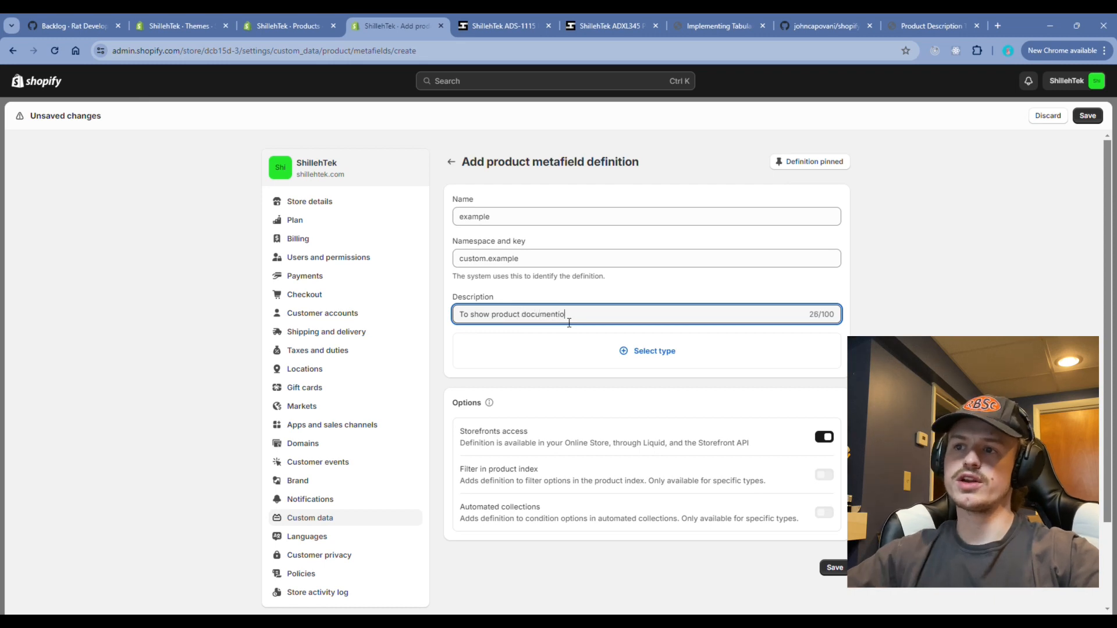
{"action": "left_click", "coordinate": [647, 351]}
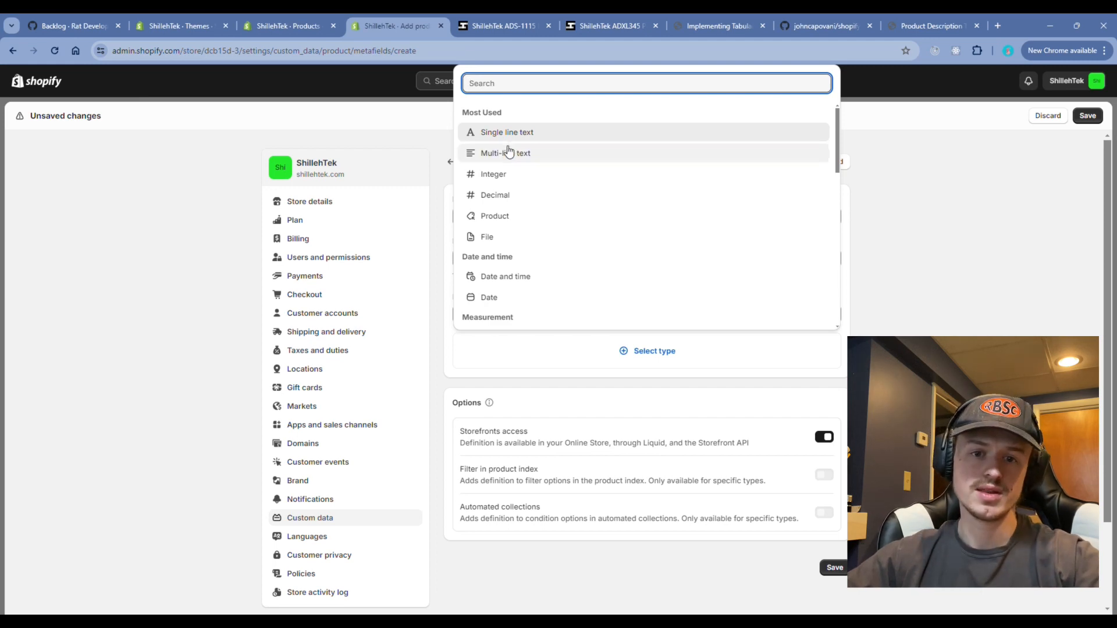
{"action": "mouse_move", "coordinate": [507, 168]}
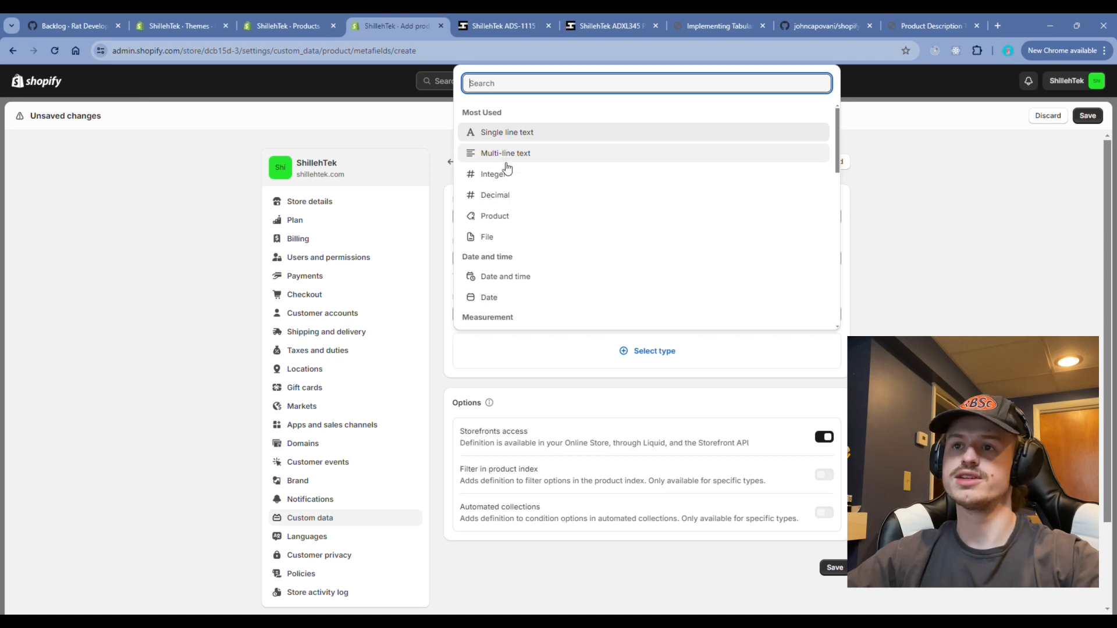
{"action": "scroll", "scroll_direction": "down", "scroll_amount": 3}
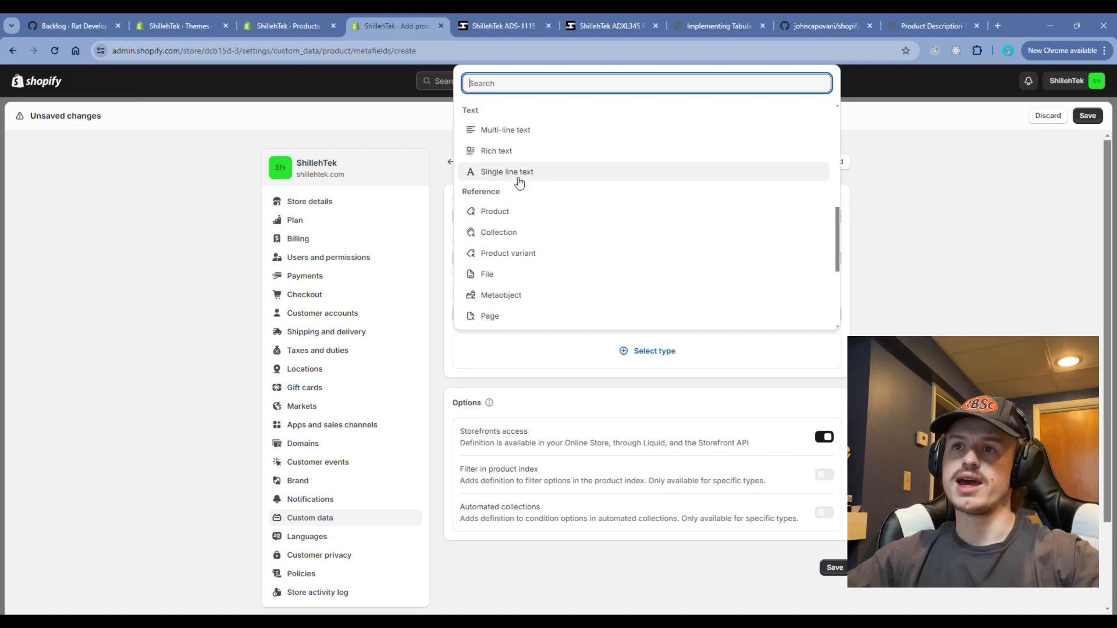
{"action": "left_click", "coordinate": [495, 151]}
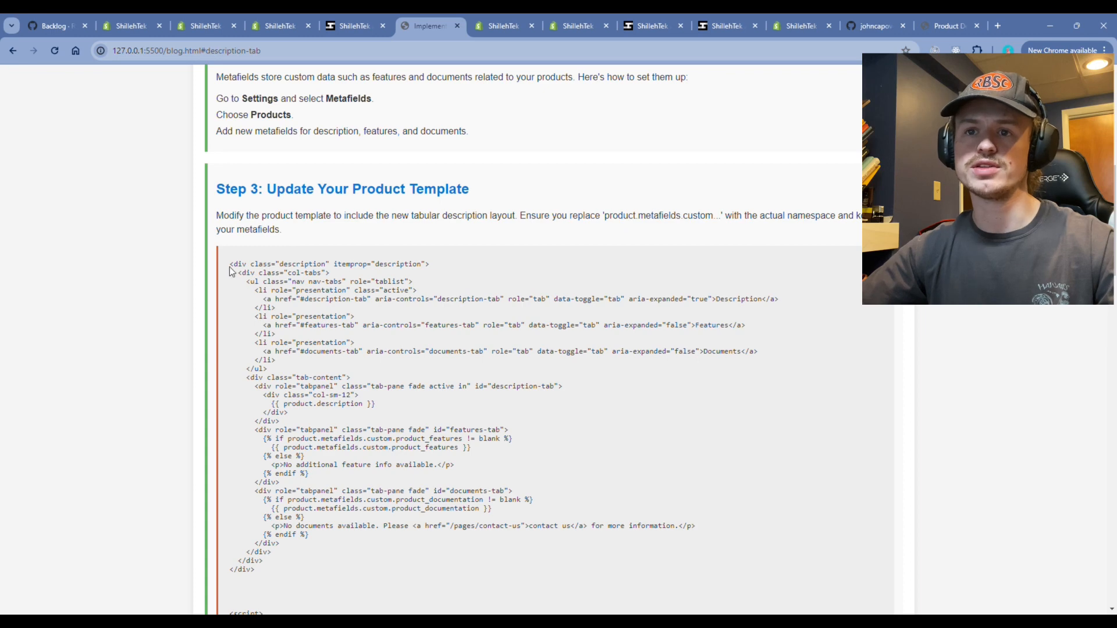
Select the Step 3 template code and highlight its product description and product_features references.
{"action": "left_click_drag", "start_coordinate": [229, 264], "coordinate": [302, 299]}
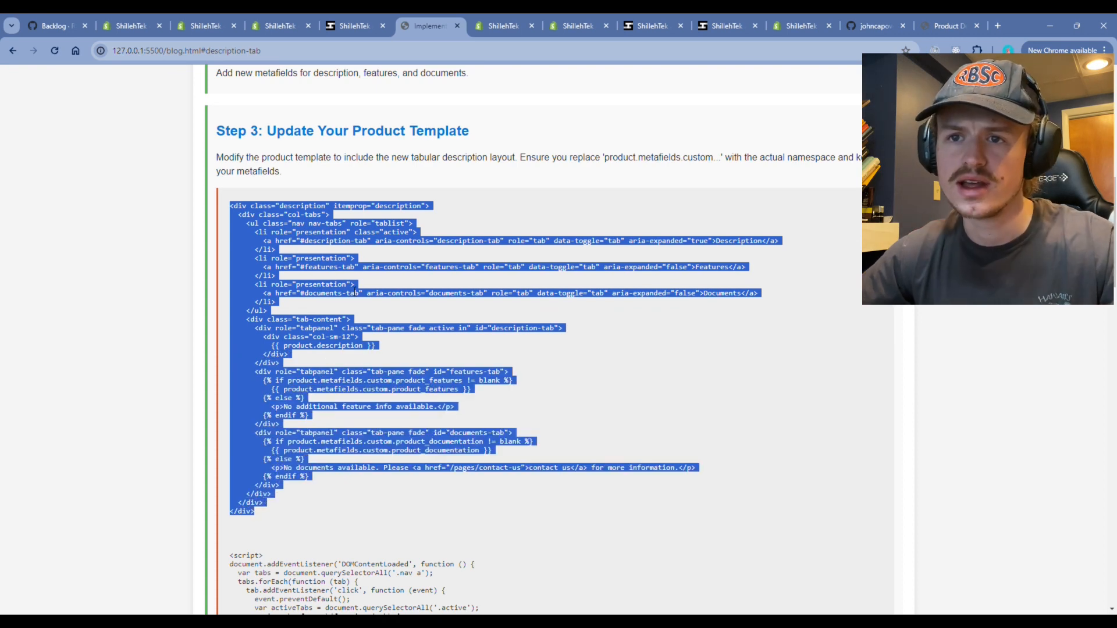
{"action": "left_click", "coordinate": [356, 363]}
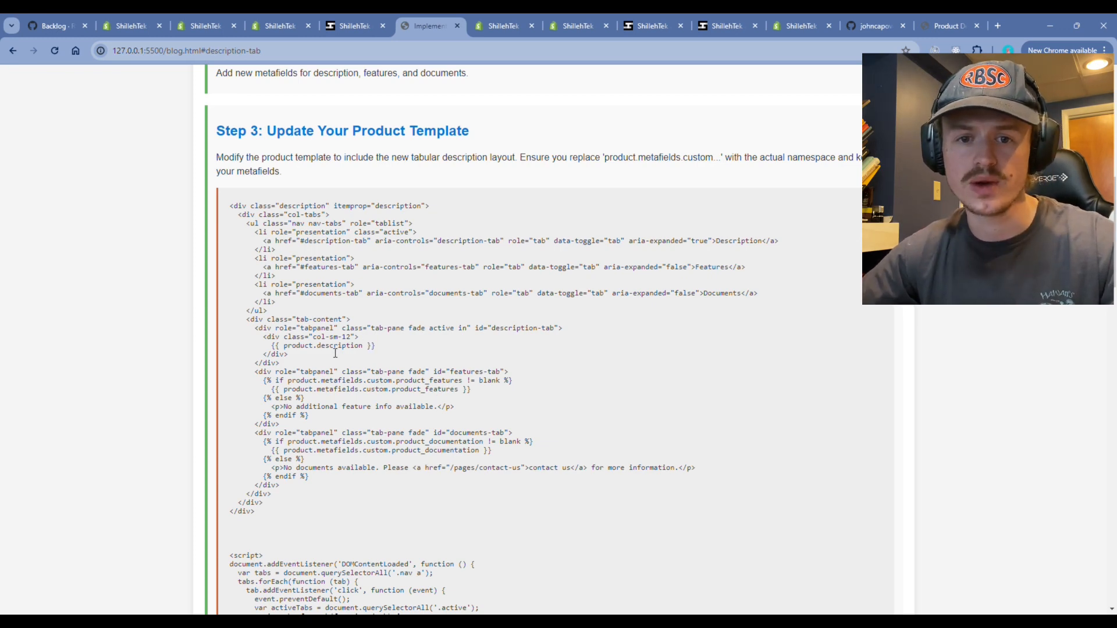
{"action": "double_click", "coordinate": [341, 346]}
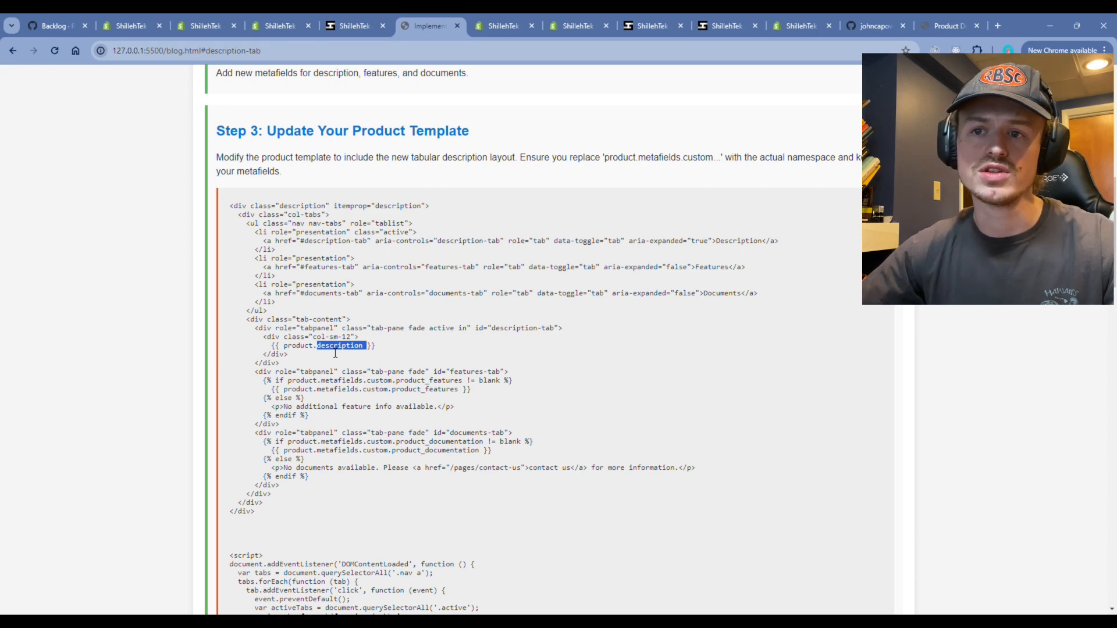
{"action": "double_click", "coordinate": [341, 389]}
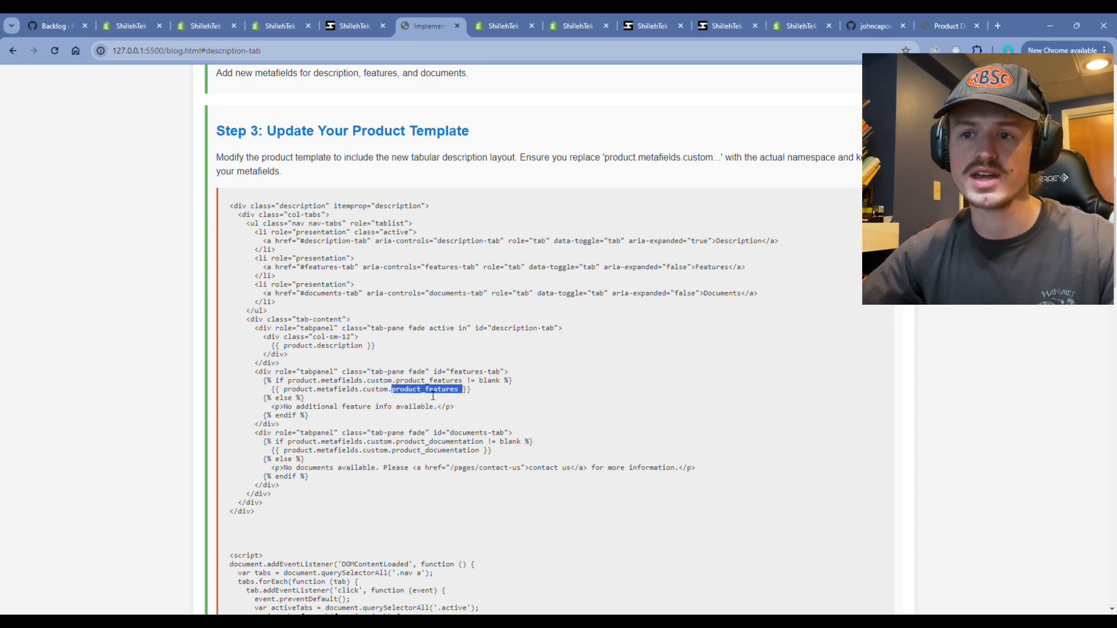
{"action": "mouse_move", "coordinate": [399, 400]}
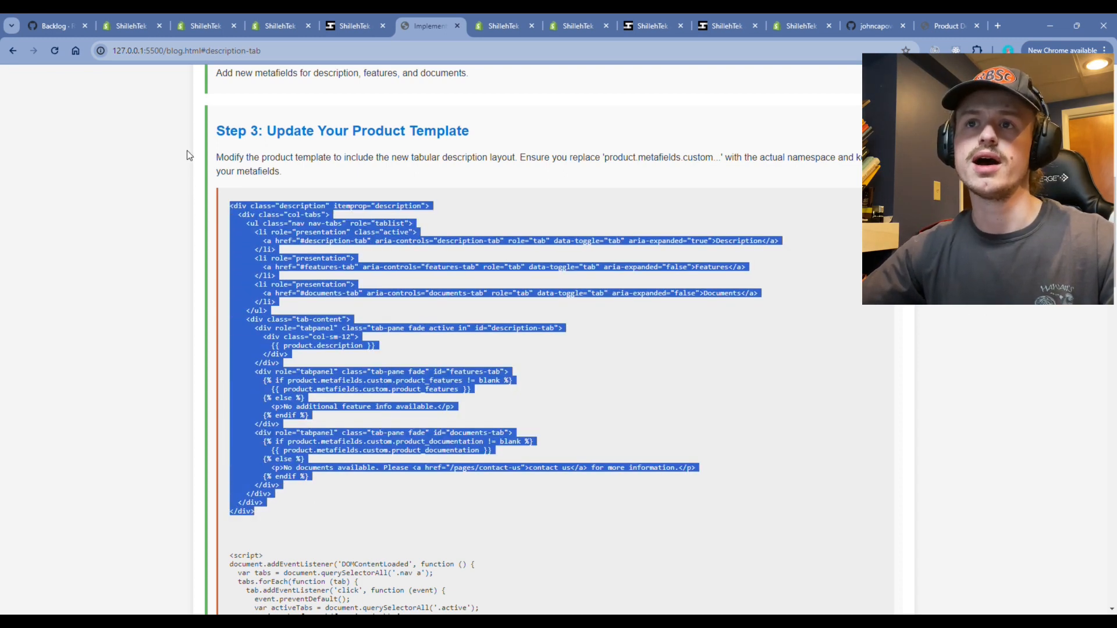
Close section-main-product.css and search main-product.liquid for 'product.desc', stepping through the matches.
{"action": "left_click", "coordinate": [201, 26]}
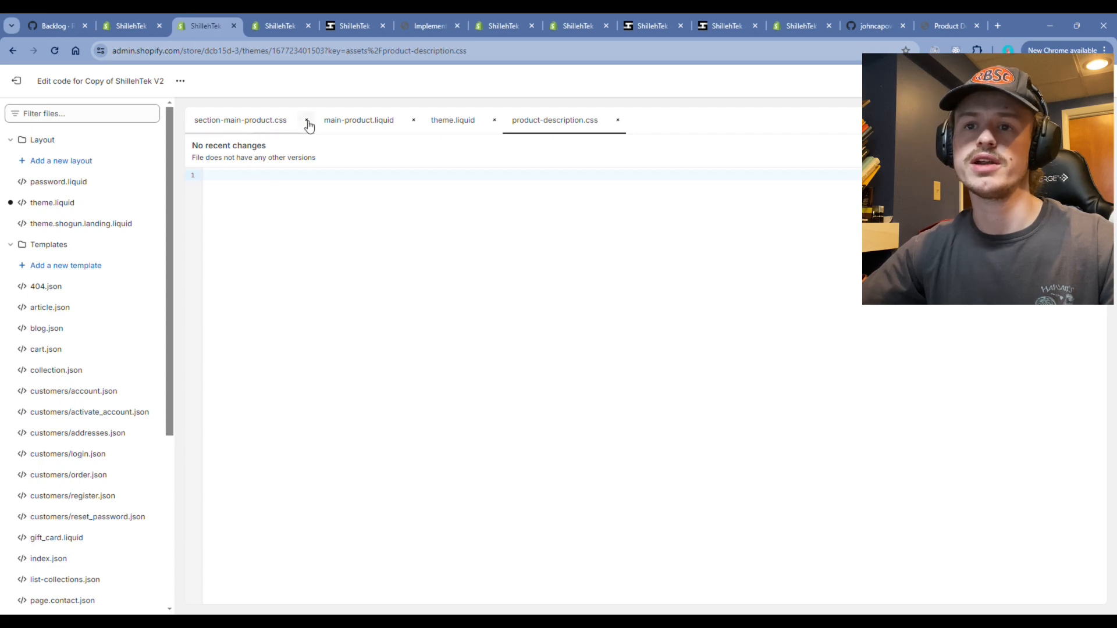
{"action": "left_click", "coordinate": [359, 120]}
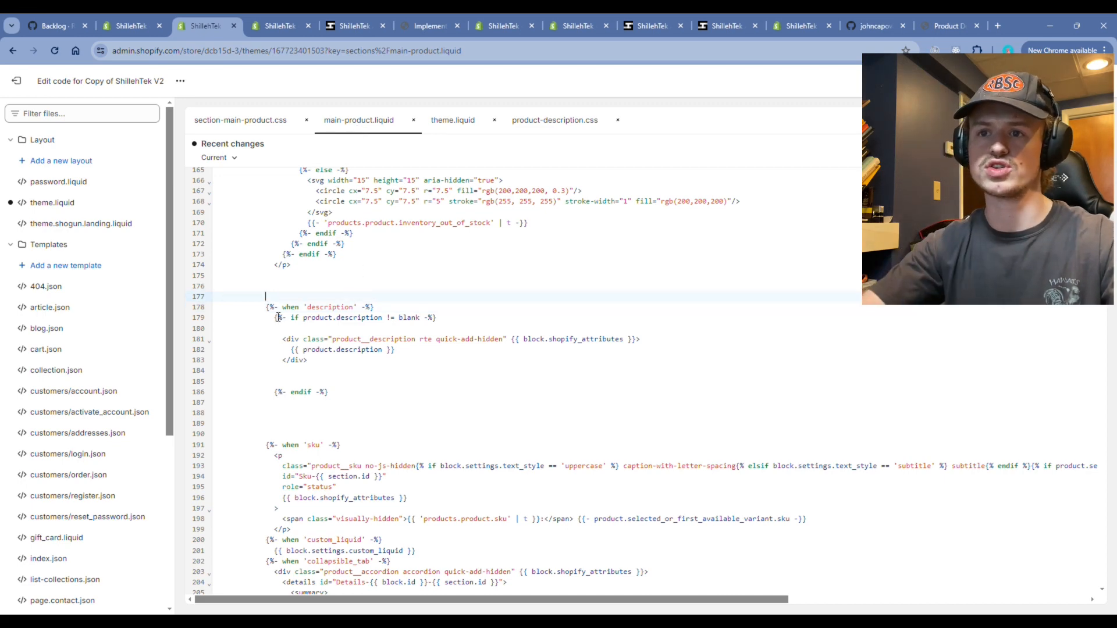
{"action": "key", "text": "Ctrl+f"}
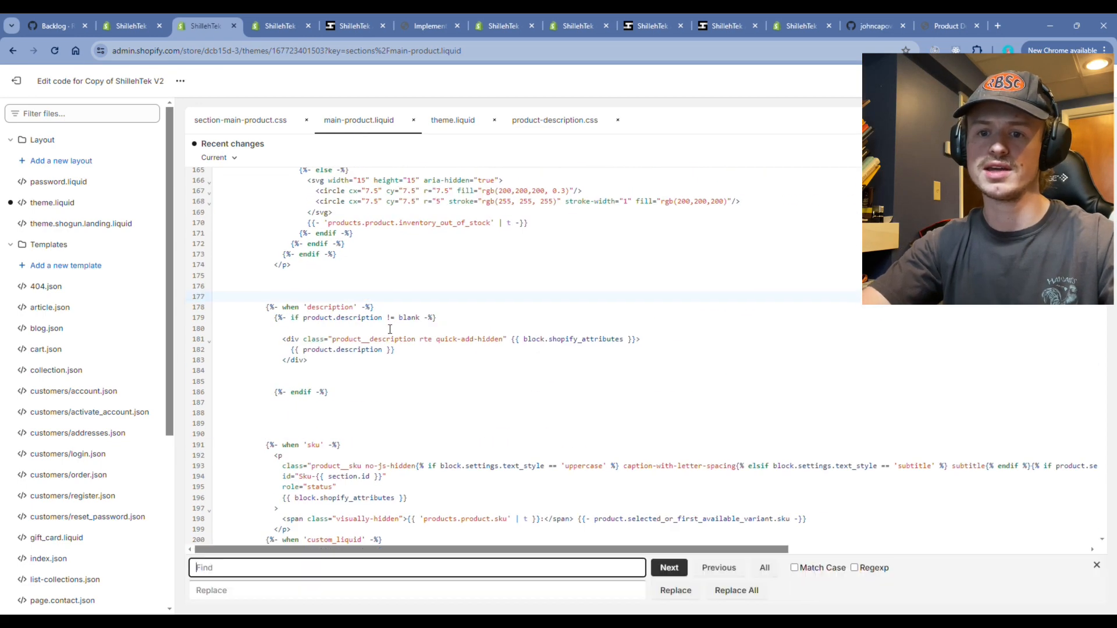
{"action": "type", "text": "p"}
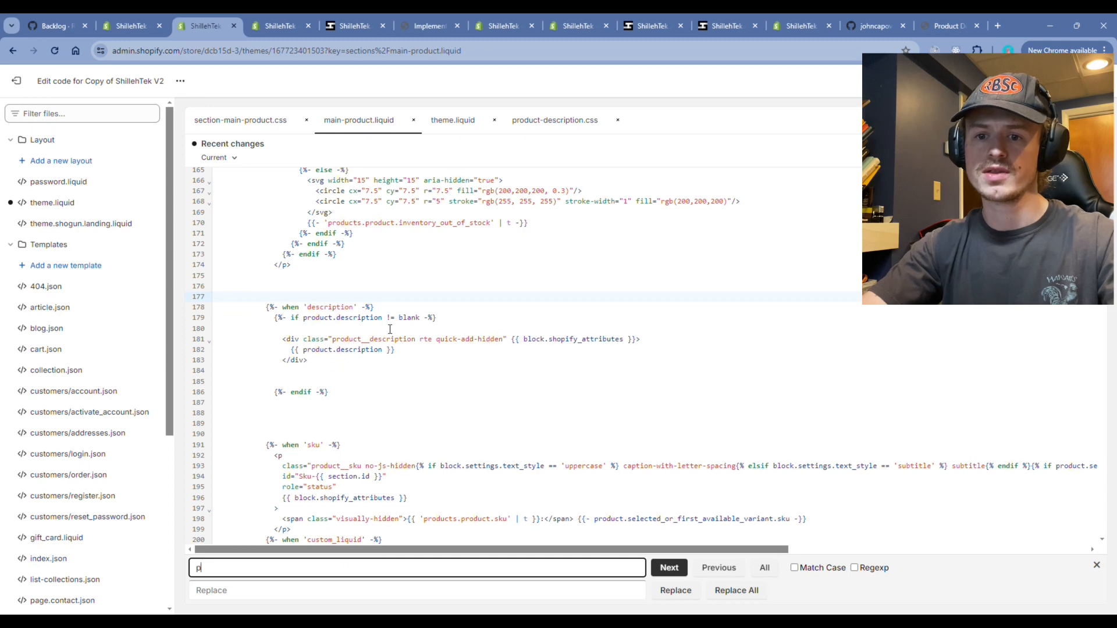
{"action": "type", "text": "roduct.desc"}
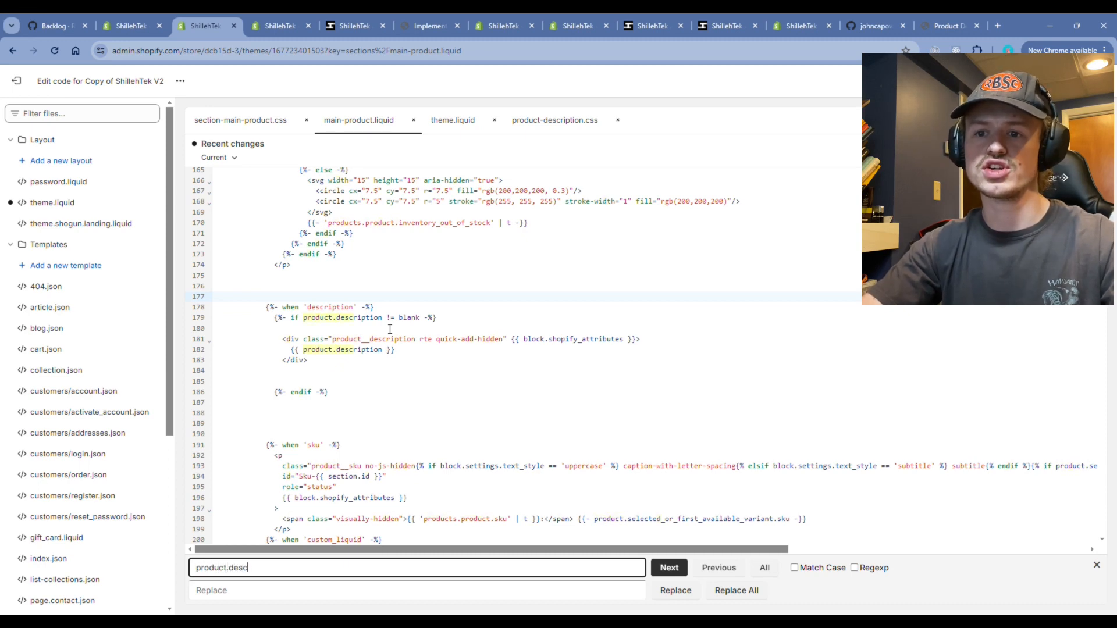
{"action": "left_click", "coordinate": [669, 567]}
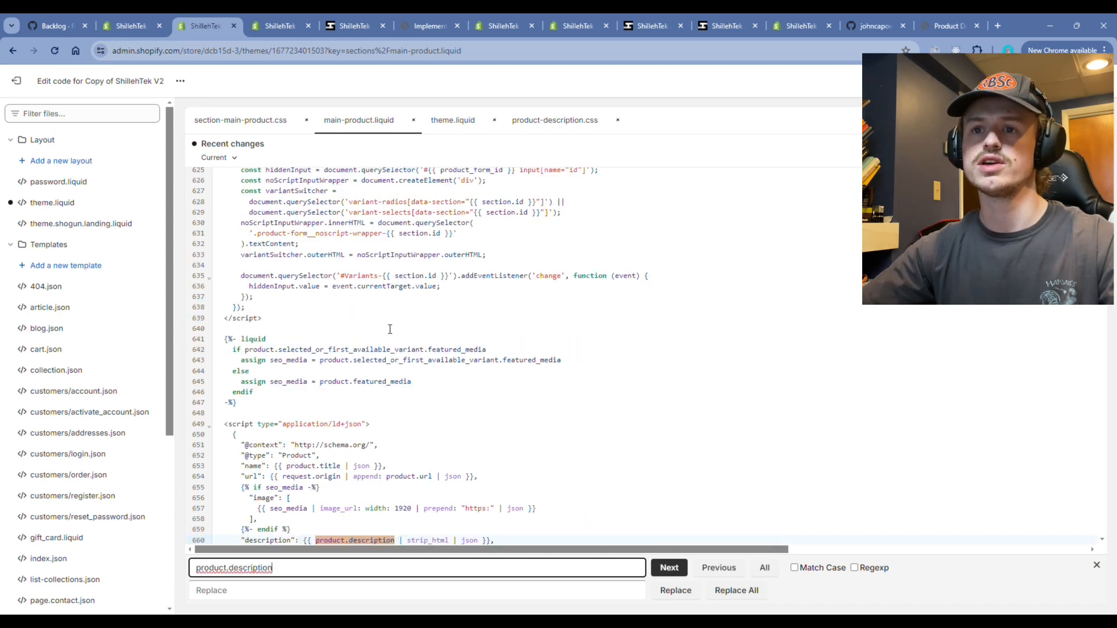
{"action": "left_click", "coordinate": [669, 567]}
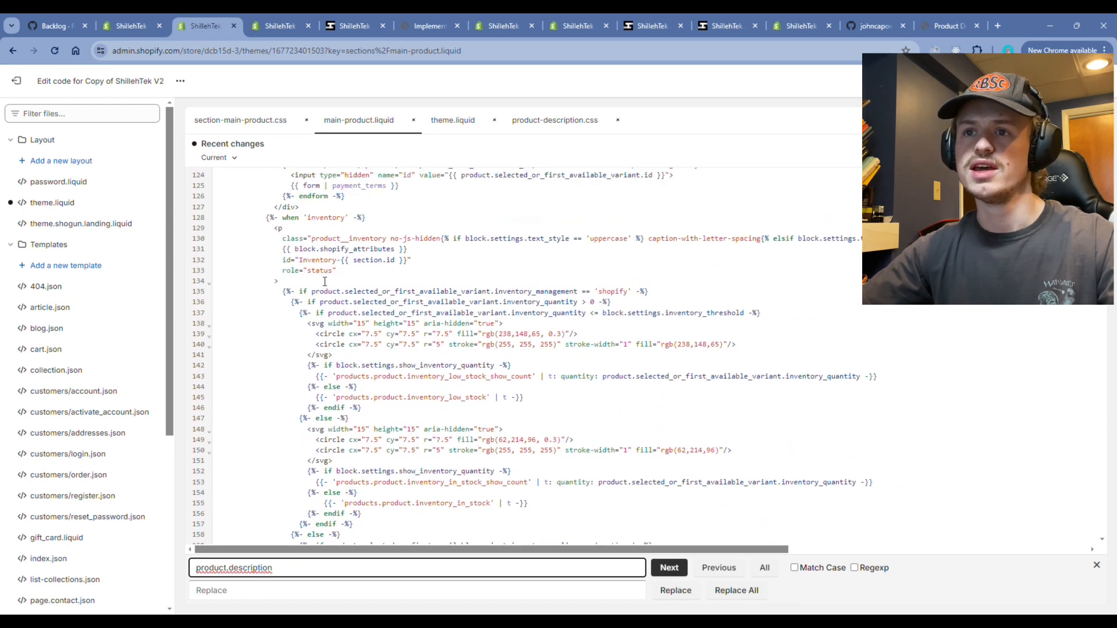
{"action": "scroll", "scroll_direction": "down", "scroll_amount": 3}
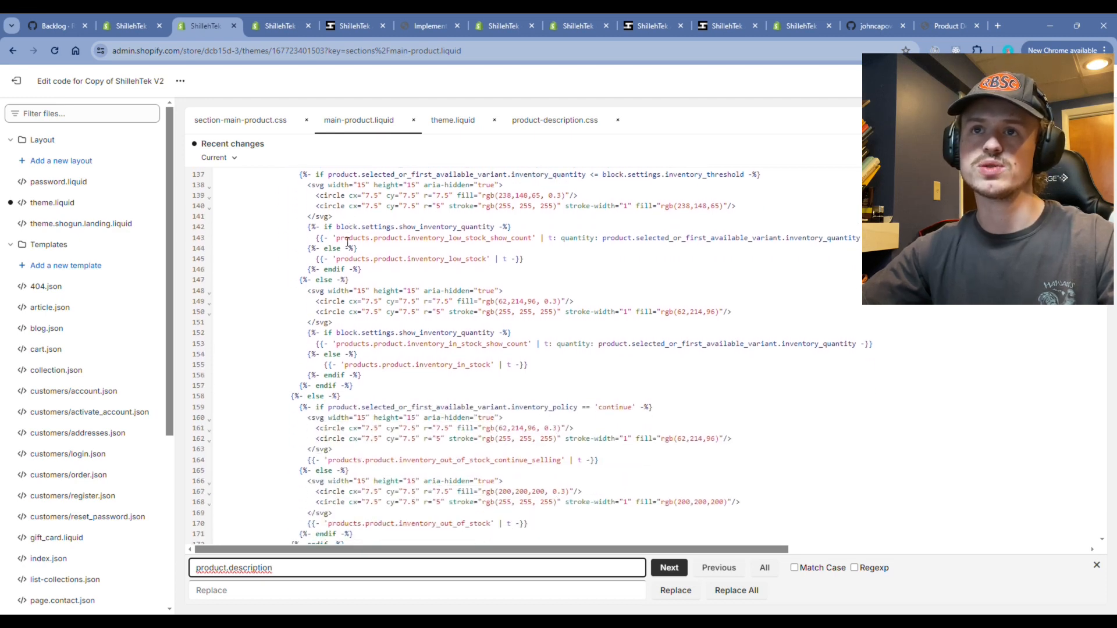
{"action": "left_click", "coordinate": [668, 568]}
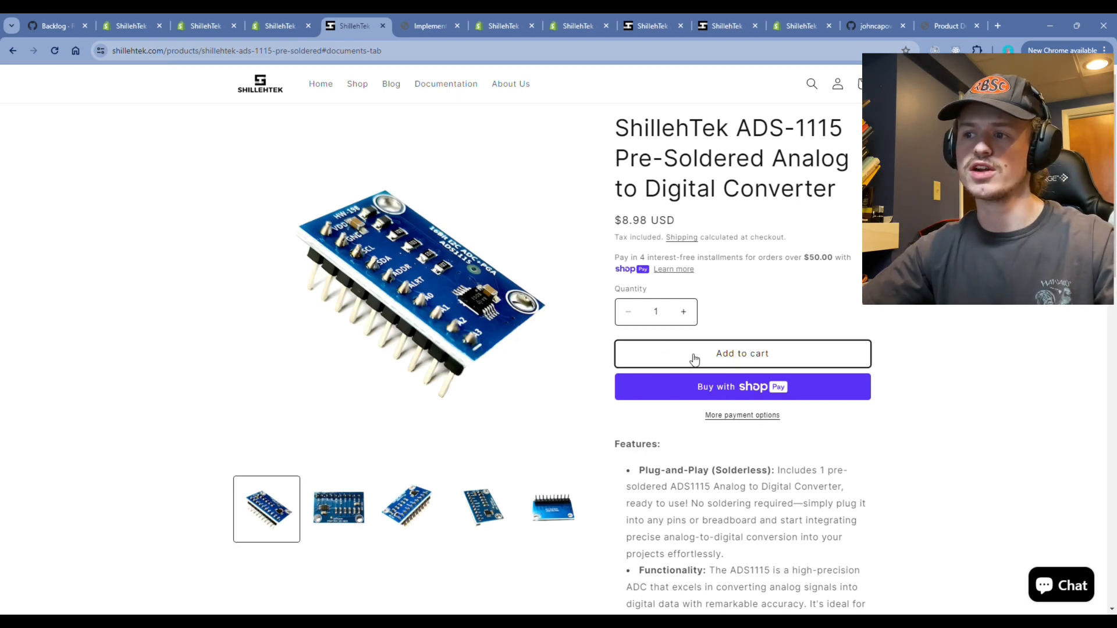
{"action": "mouse_move", "coordinate": [667, 430]}
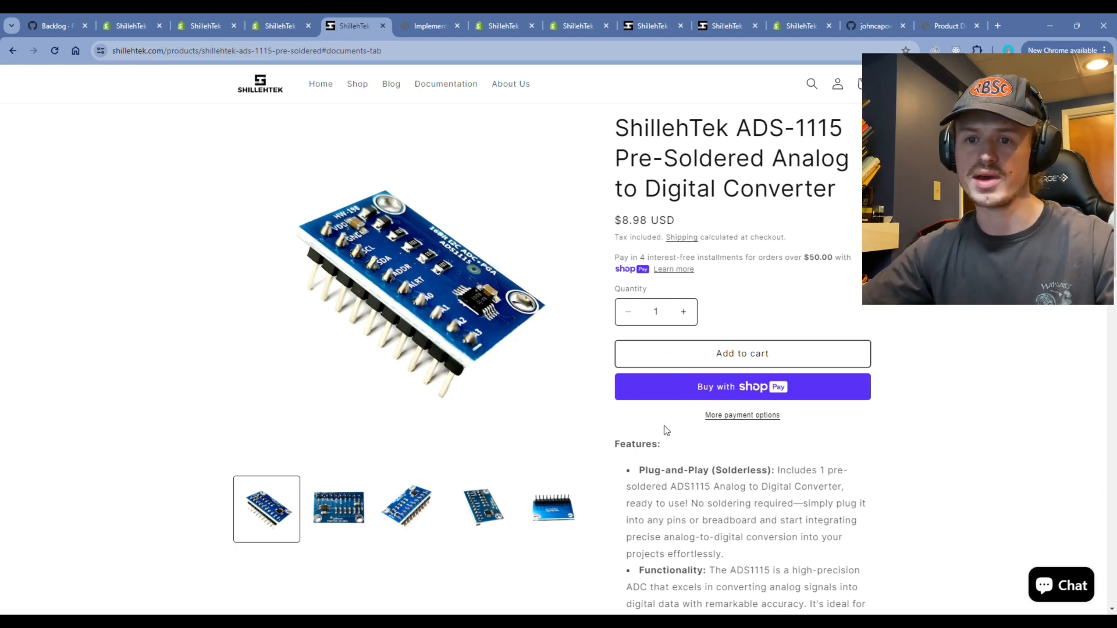
Open developer tools on the ADS-1115 product page to inspect its description layout.
{"action": "key", "text": "F12"}
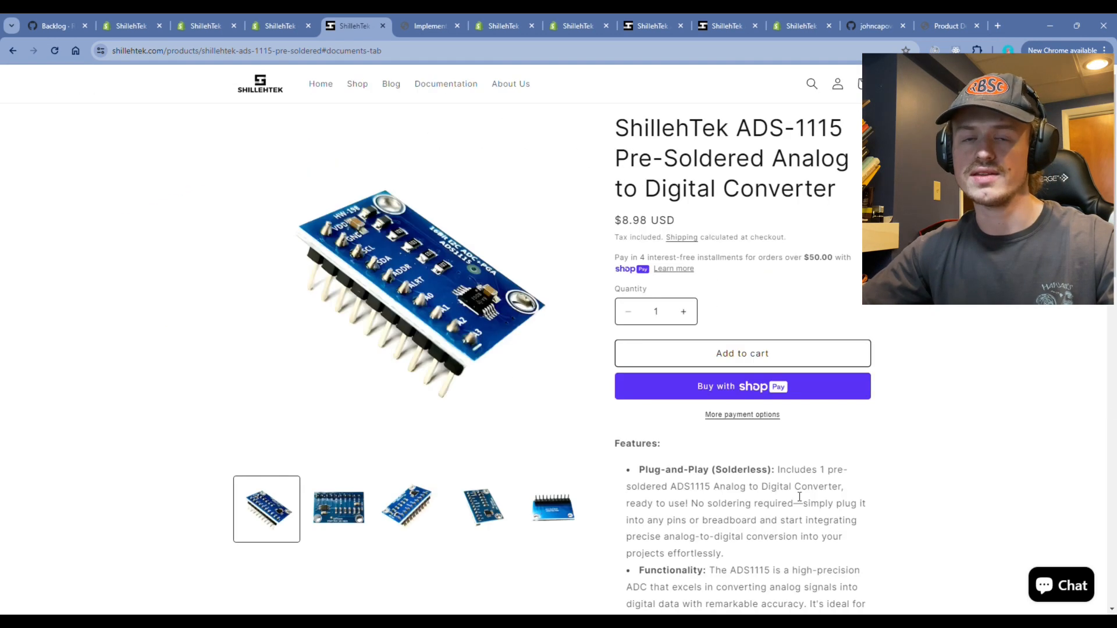
{"action": "mouse_move", "coordinate": [511, 391]}
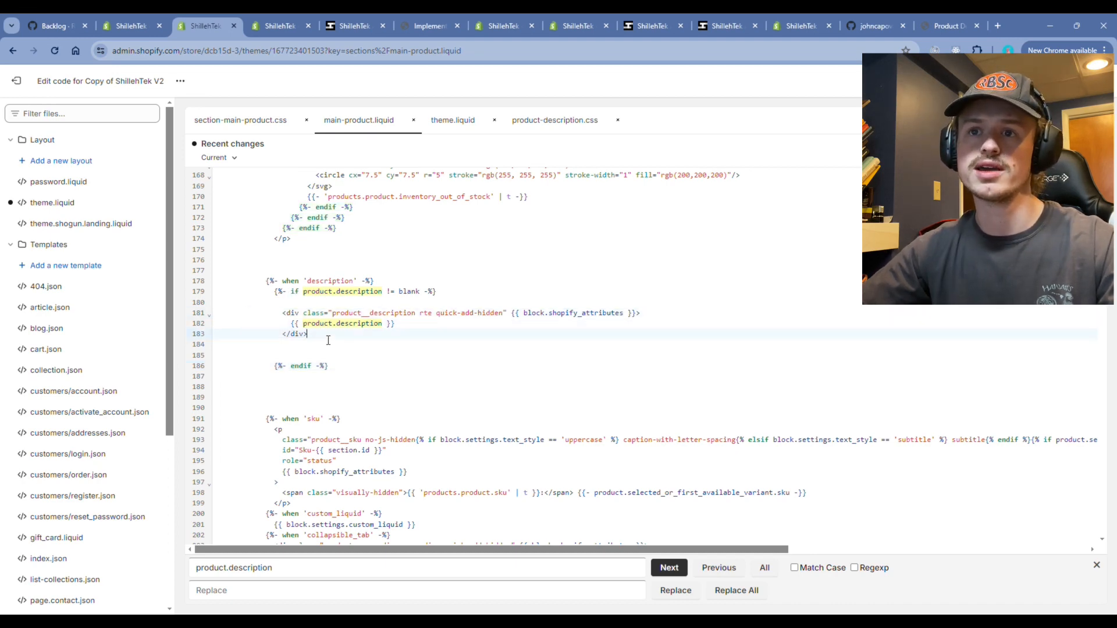
Put the Description/Features/Documents tab markup in the description block and save main-product.liquid.
{"action": "left_click", "coordinate": [428, 26]}
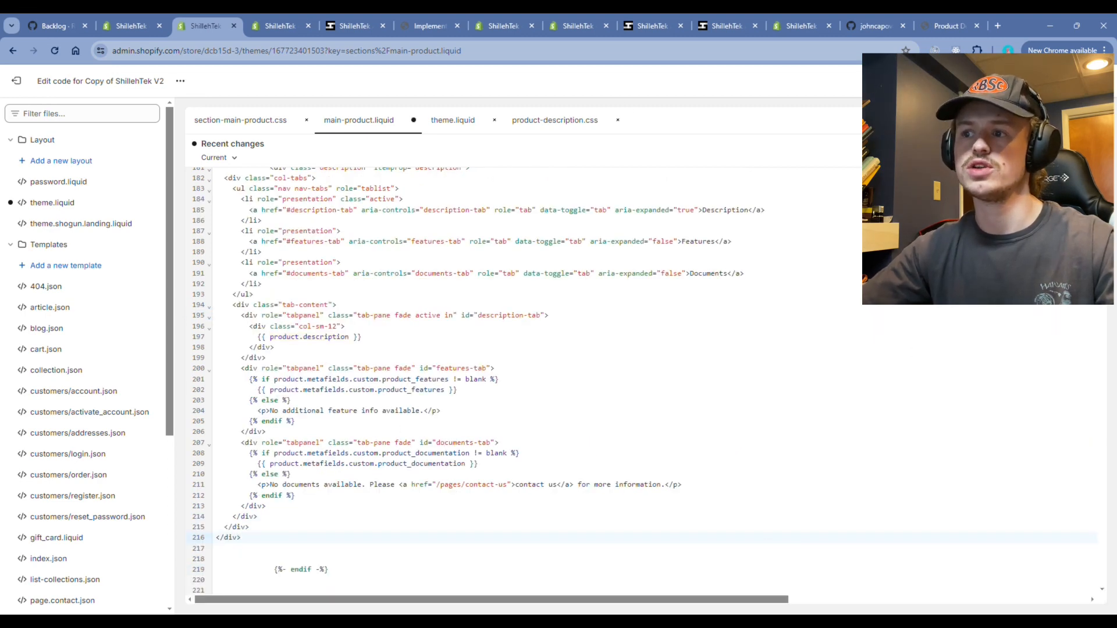
{"action": "left_click", "coordinate": [349, 26]}
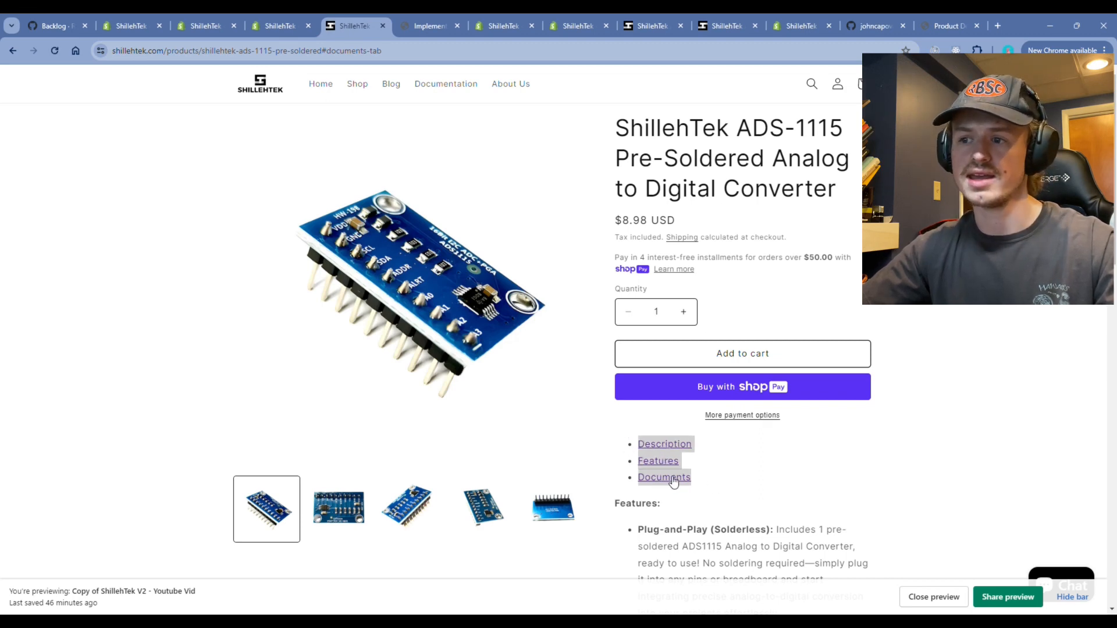
{"action": "mouse_move", "coordinate": [706, 461]}
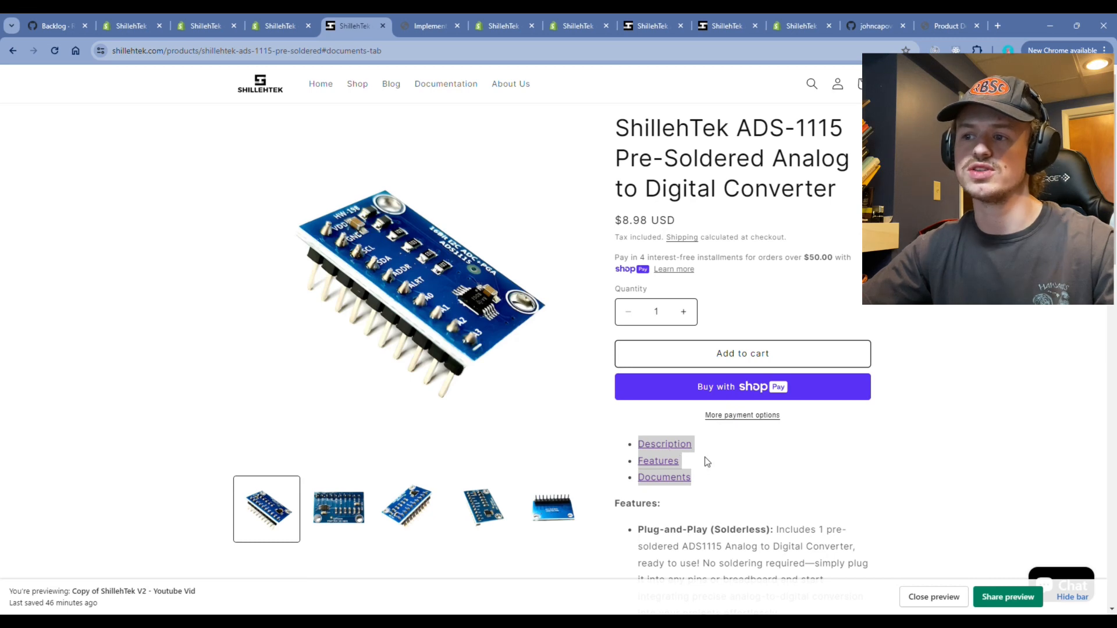
{"action": "mouse_move", "coordinate": [669, 454]}
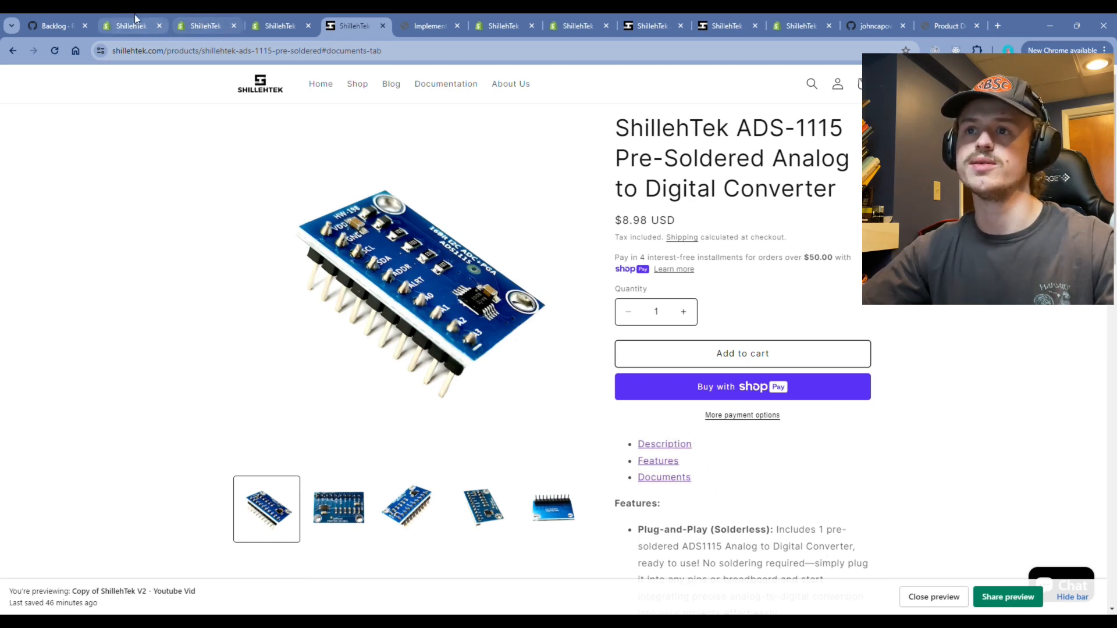
Go back to the theme code editor and bring up the empty product-description.css file.
{"action": "left_click", "coordinate": [203, 25]}
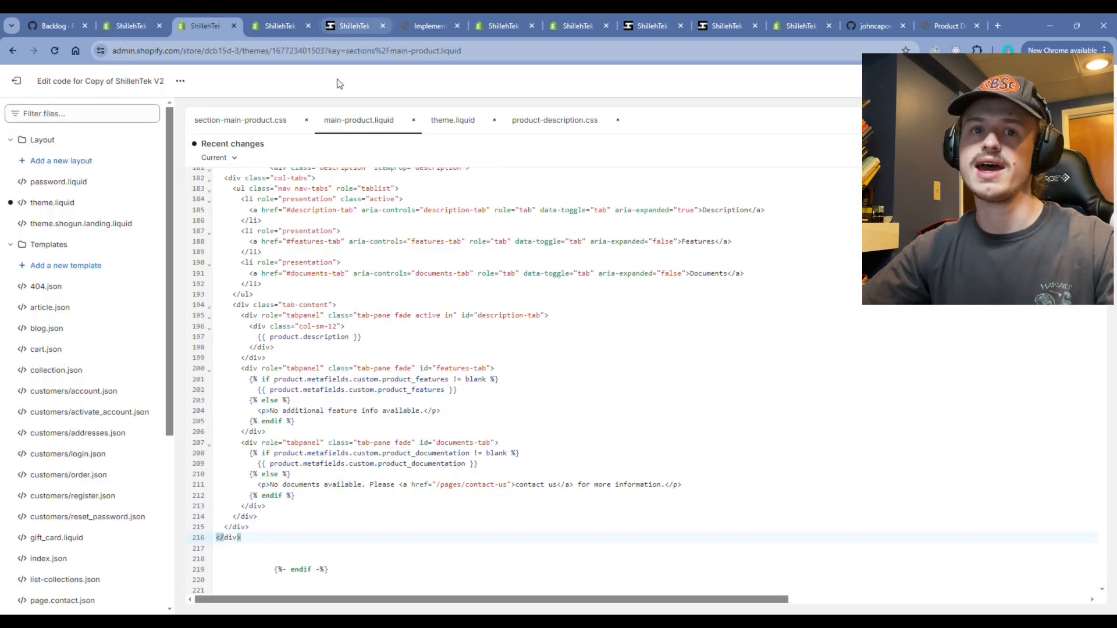
{"action": "left_click", "coordinate": [554, 120]}
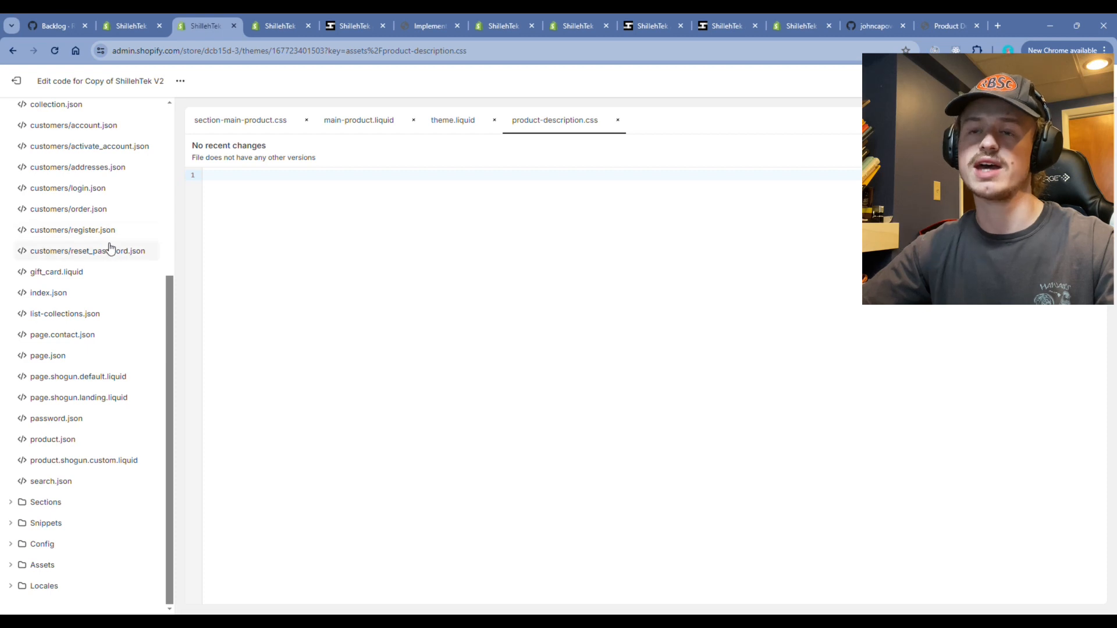
{"action": "mouse_move", "coordinate": [572, 133]}
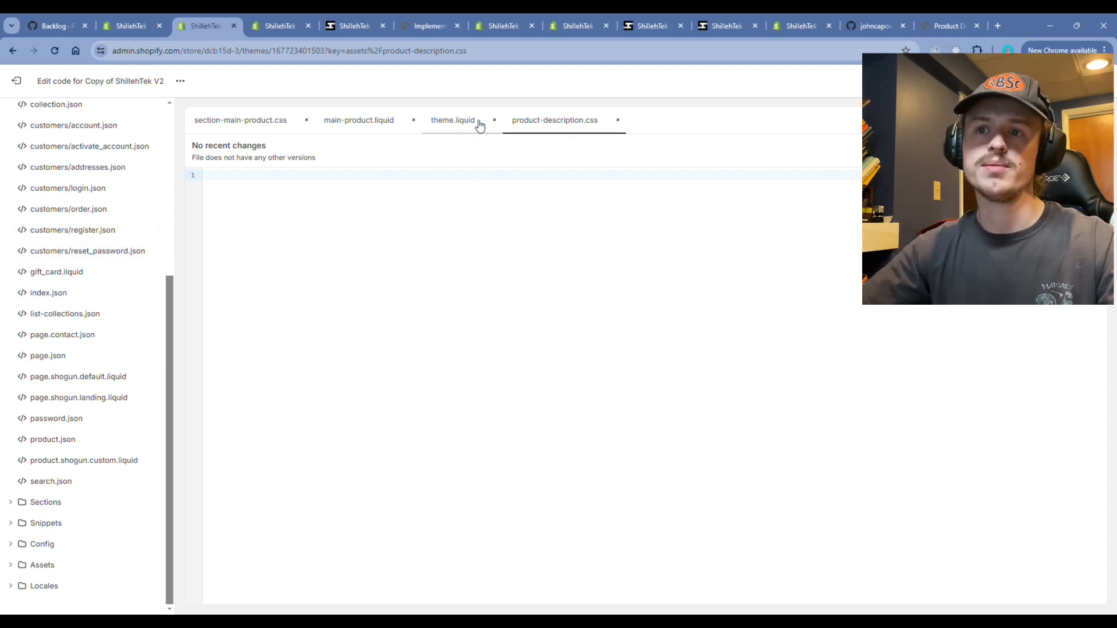
In theme.liquid, add a product-description.css stylesheet link below the home_v1.css link.
{"action": "left_click", "coordinate": [452, 121]}
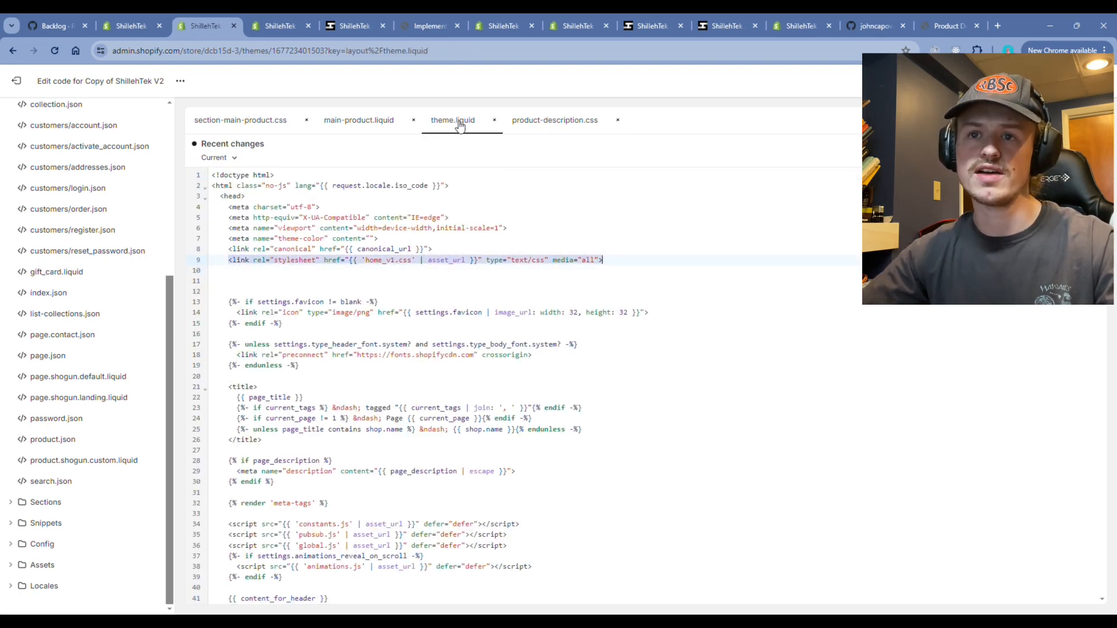
{"action": "key", "text": "Enter"}
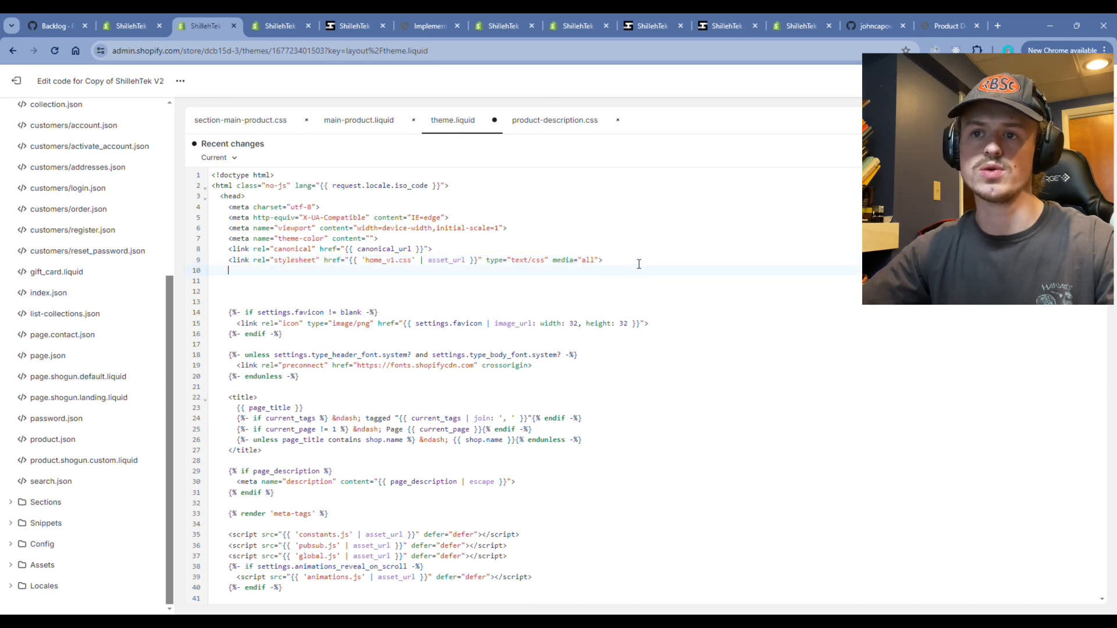
{"action": "type", "text": "<link rel=\"stylesheet\" href=\"{{ 'home_v1.css' | asset_url }}\" type=\"text/css\" media=\"all\">"}
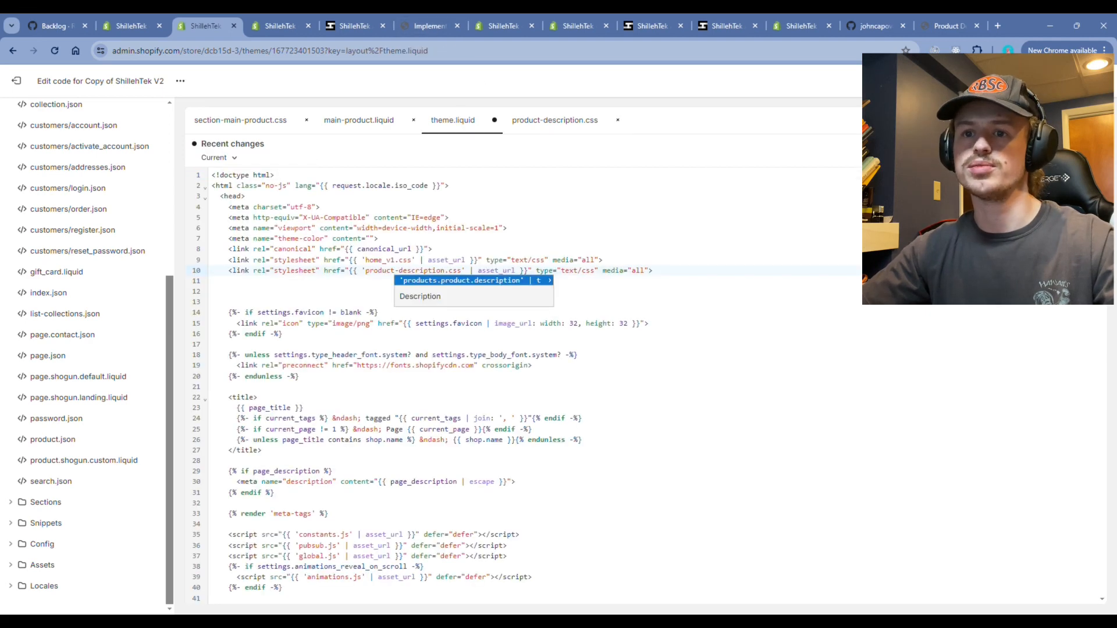
Scroll the blog guide to the Step 4 CSS block for the tabs.
{"action": "left_click", "coordinate": [424, 25]}
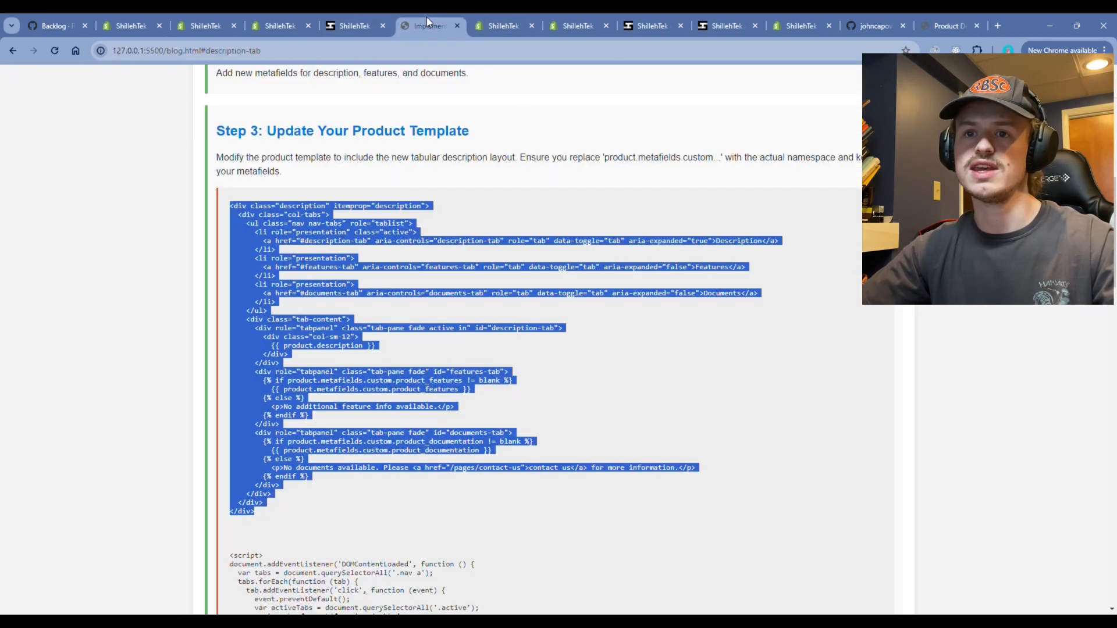
{"action": "scroll", "scroll_direction": "down", "scroll_amount": 3}
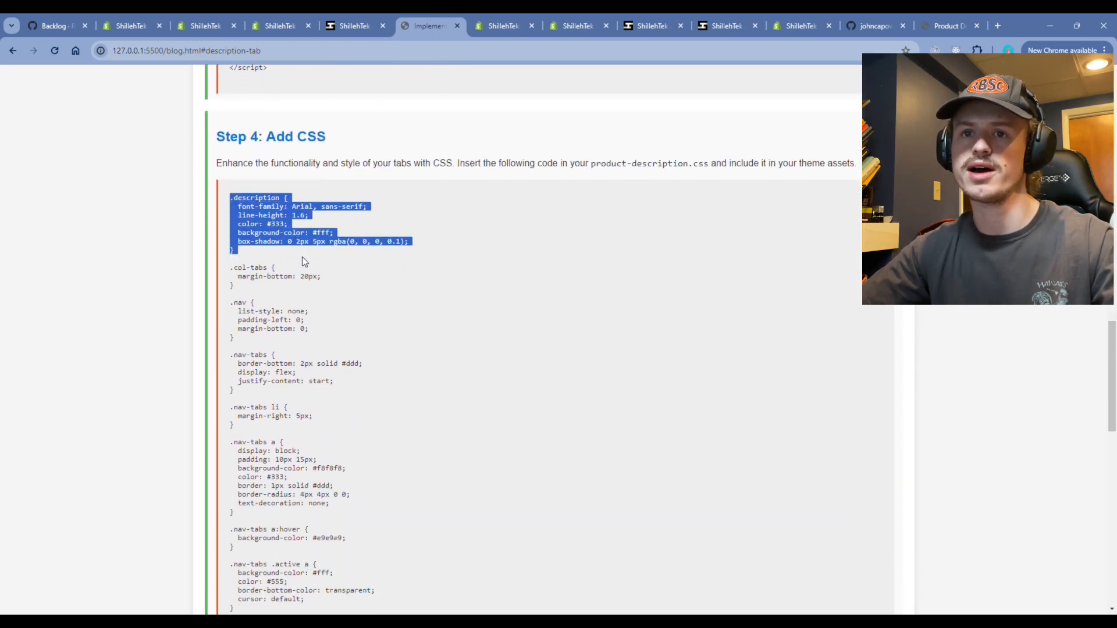
{"action": "scroll", "scroll_direction": "down", "scroll_amount": 3}
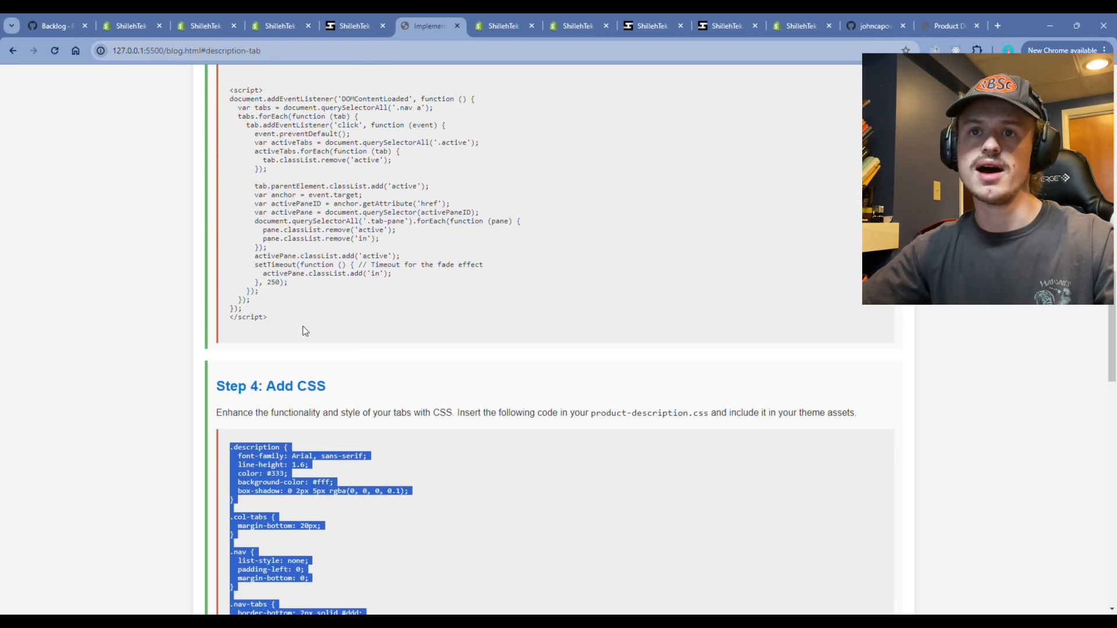
{"action": "scroll", "scroll_direction": "up", "scroll_amount": 3}
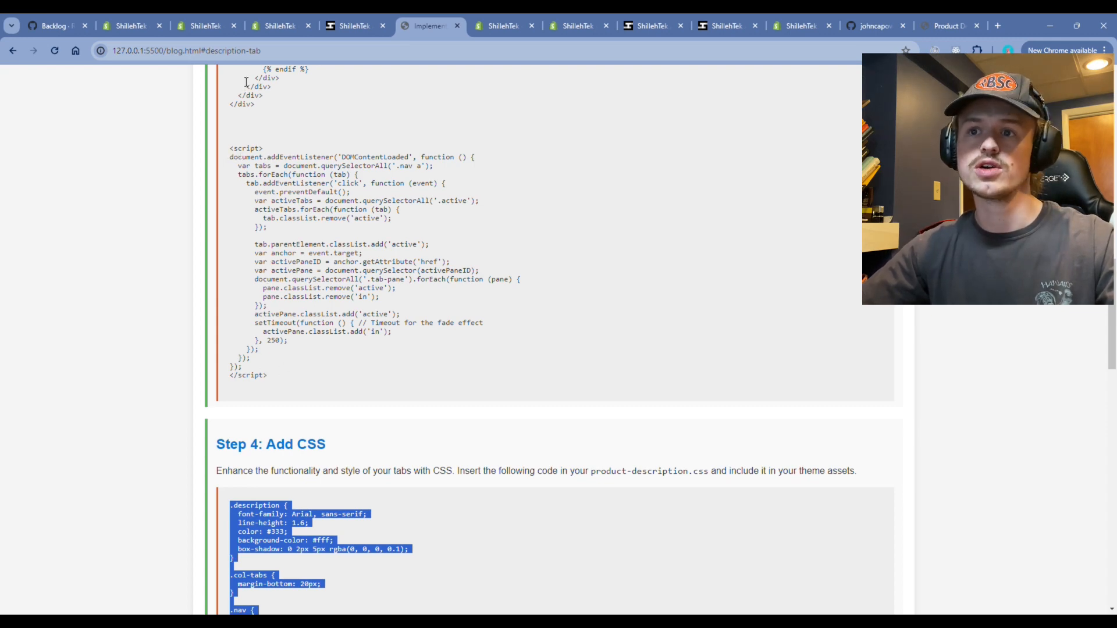
Return to the theme code editor's product-description.css file for the tab CSS.
{"action": "left_click", "coordinate": [200, 25]}
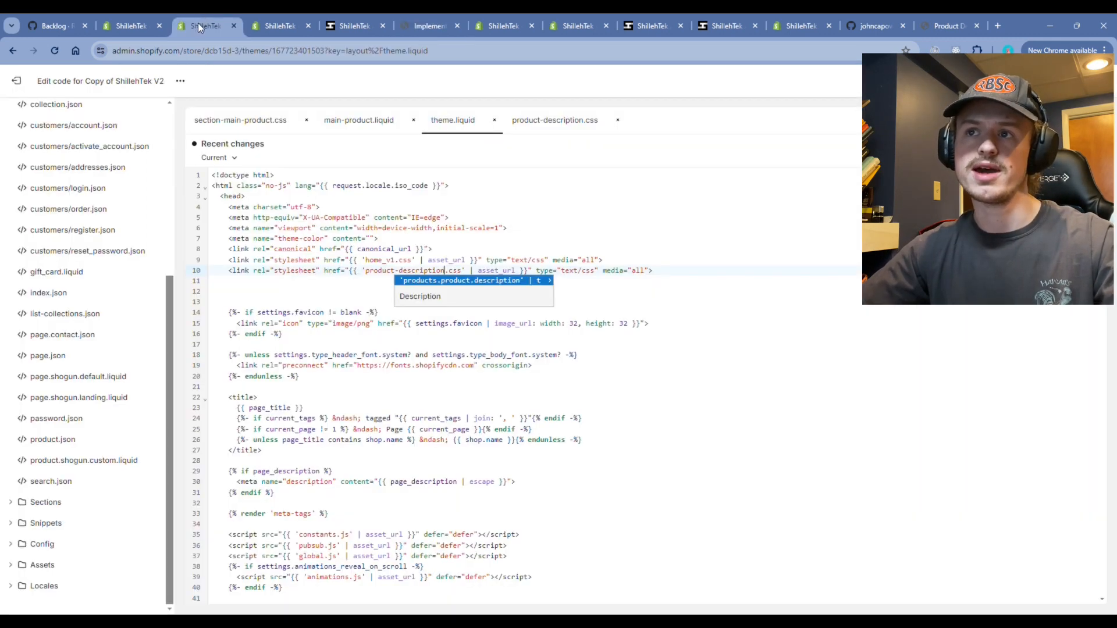
{"action": "left_click", "coordinate": [555, 120]}
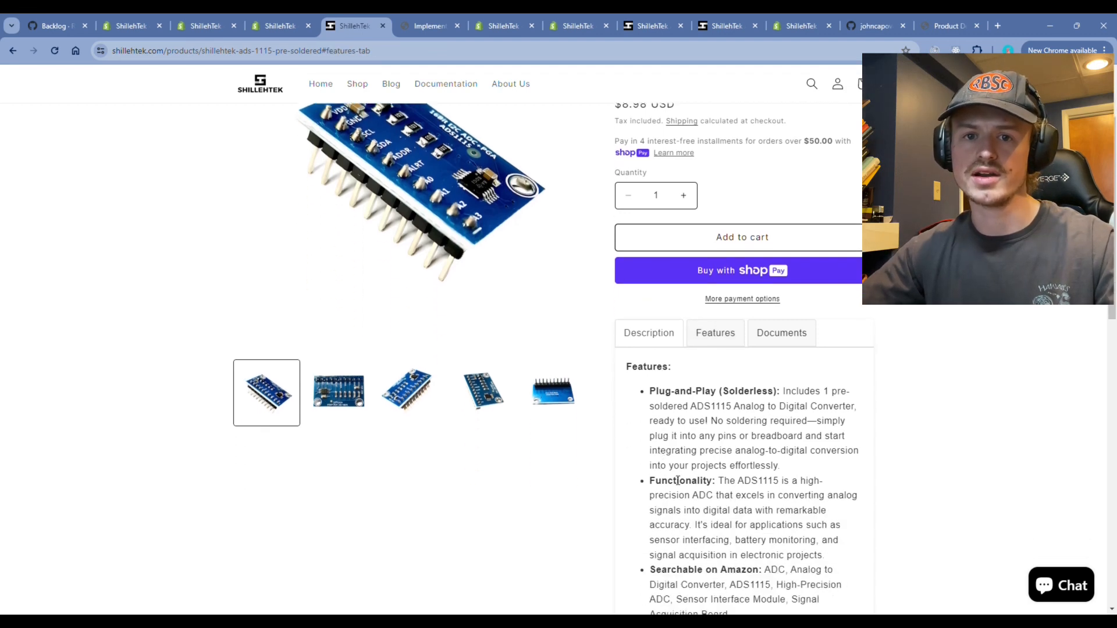
Test the product page's Features tab, then check the blog guide's Step 3 script.
{"action": "scroll", "scroll_direction": "down", "scroll_amount": 3}
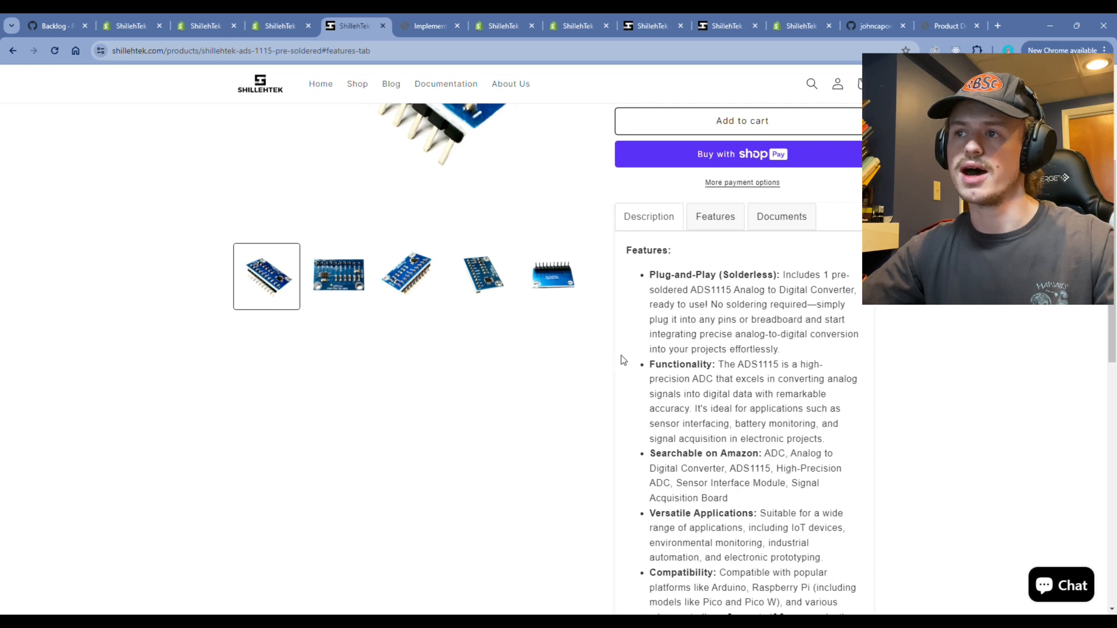
{"action": "mouse_move", "coordinate": [765, 334]}
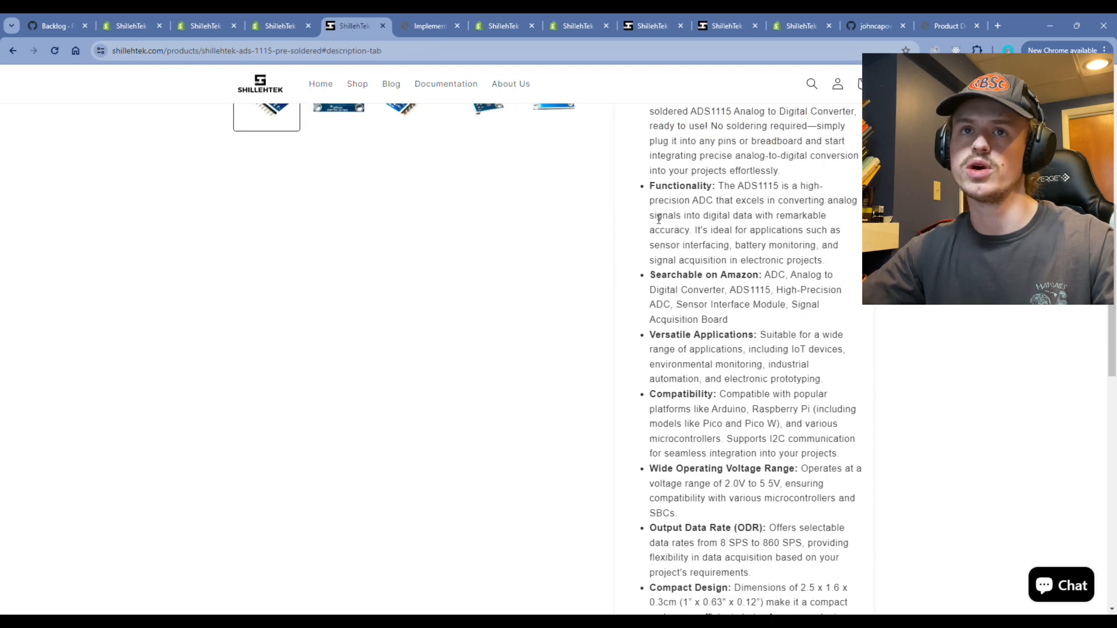
{"action": "scroll", "scroll_direction": "up", "scroll_amount": 3}
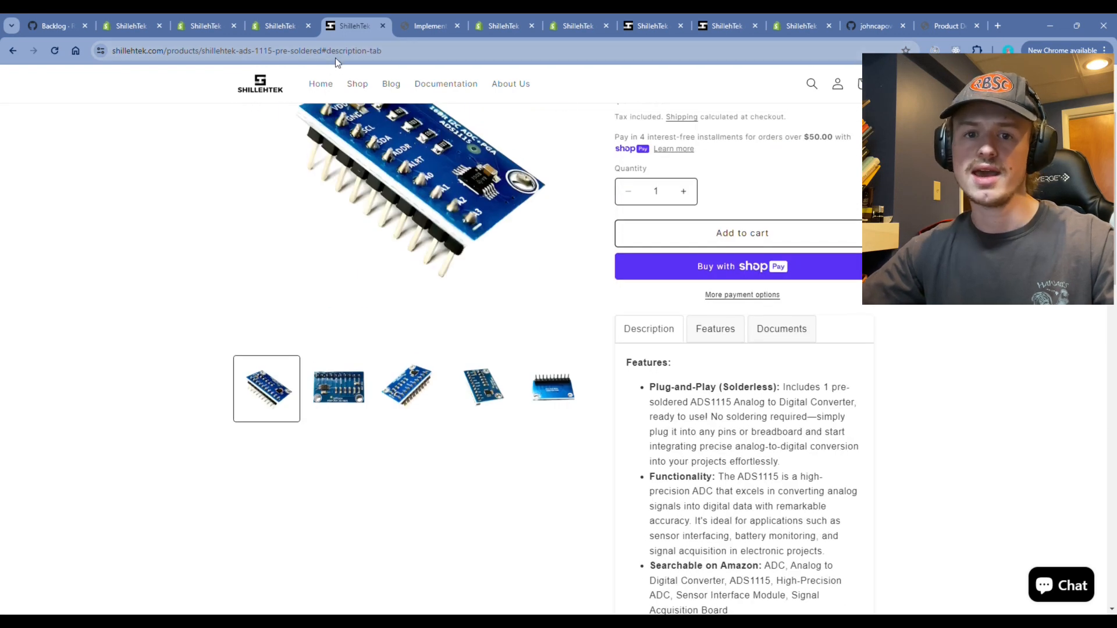
{"action": "left_click", "coordinate": [715, 328]}
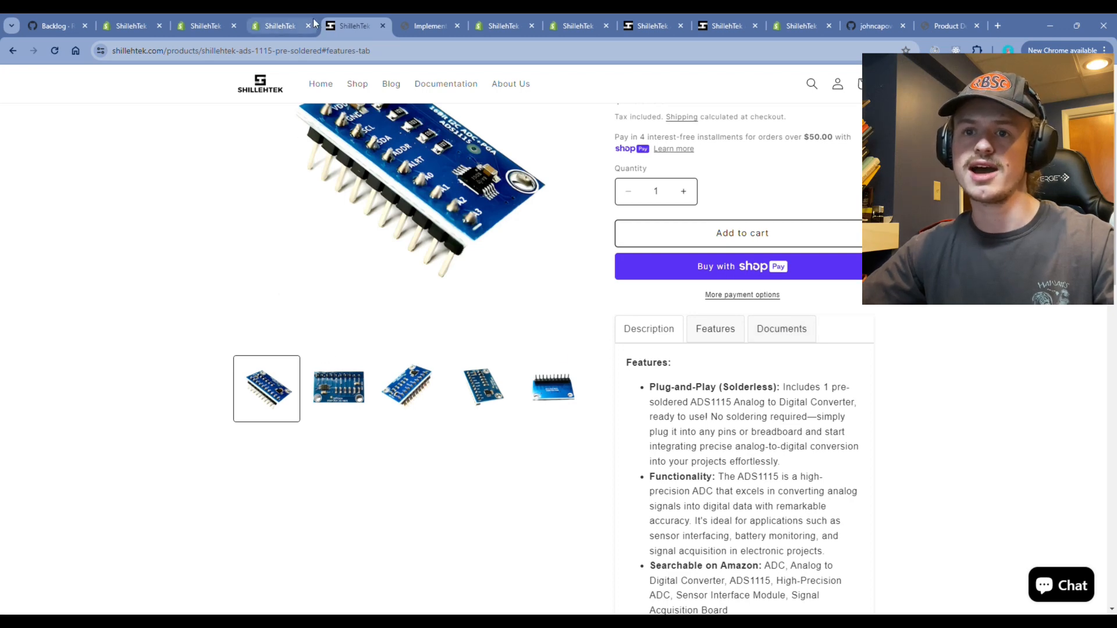
{"action": "left_click", "coordinate": [425, 26]}
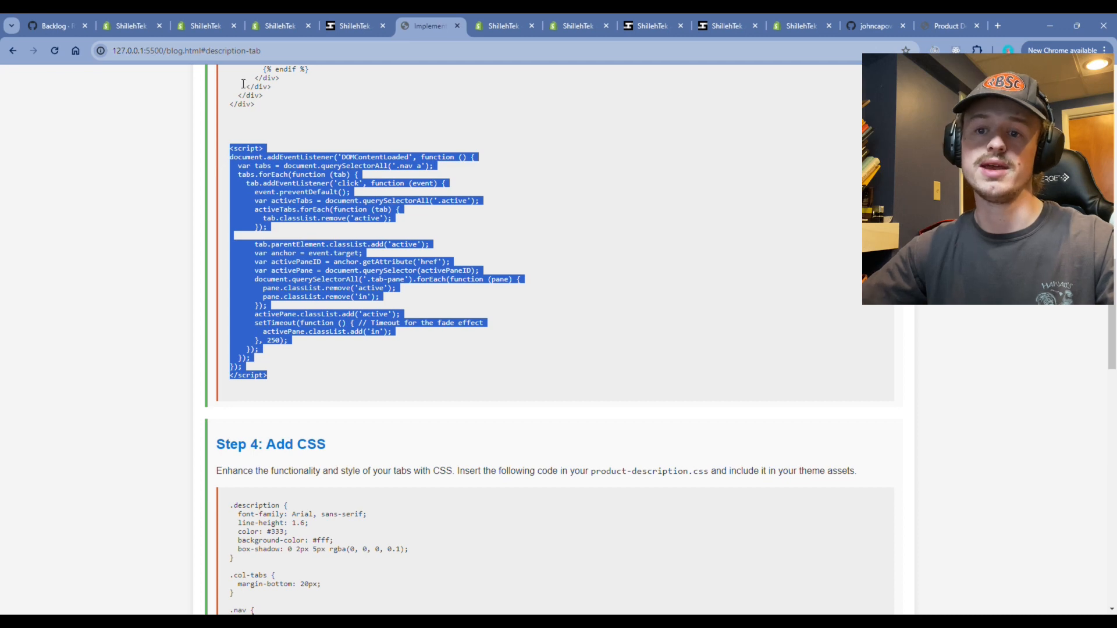
Scroll through main-product.liquid's nav-tabs and tab-content markup in the code editor.
{"action": "left_click", "coordinate": [201, 25]}
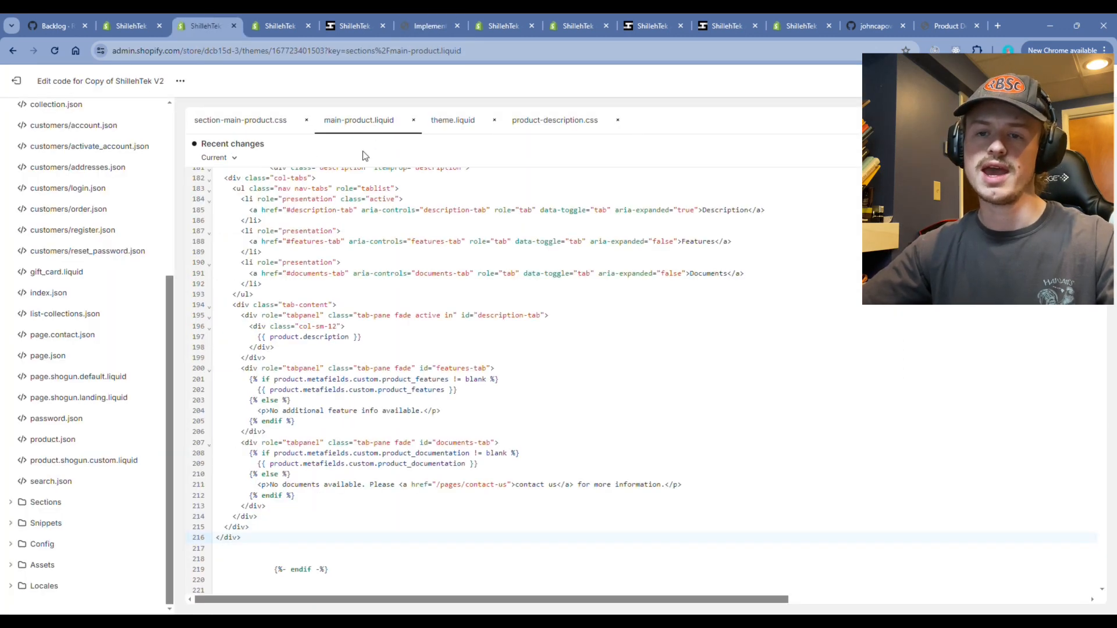
{"action": "scroll", "scroll_direction": "down", "scroll_amount": 3}
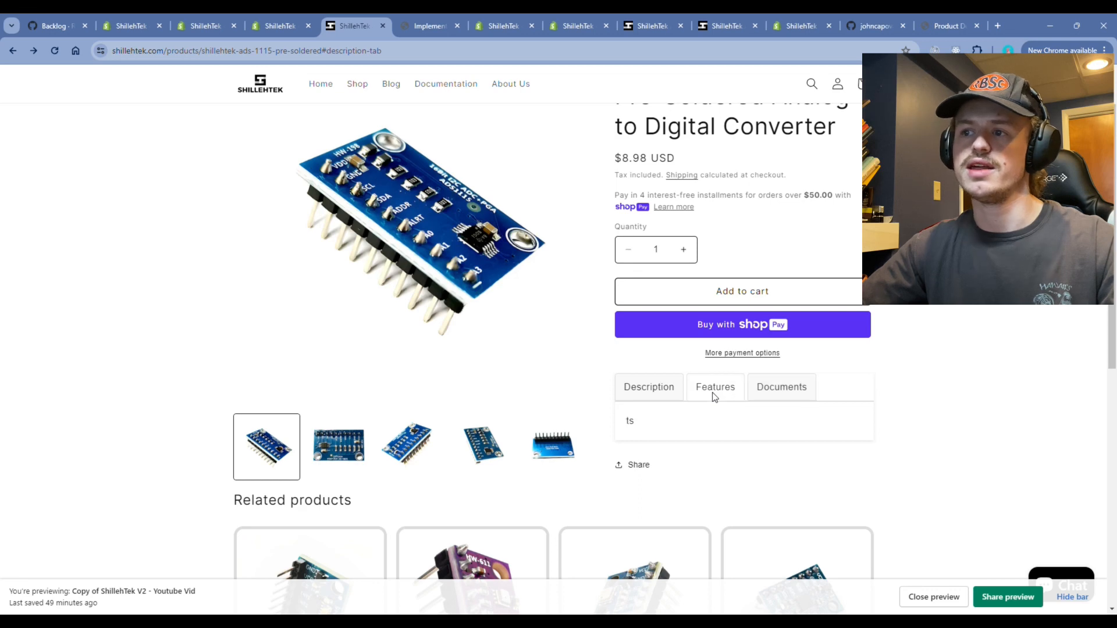
Scroll the ADS-1115 preview, glance at the guide, then switch to the live store page.
{"action": "scroll", "scroll_direction": "down", "scroll_amount": 3}
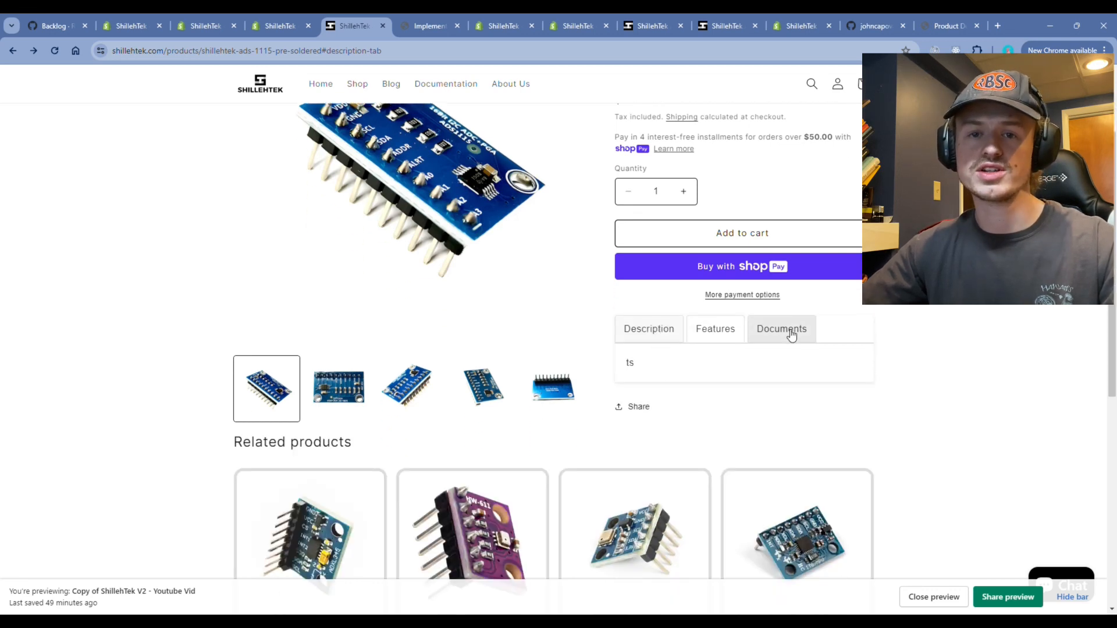
{"action": "mouse_move", "coordinate": [383, 302]}
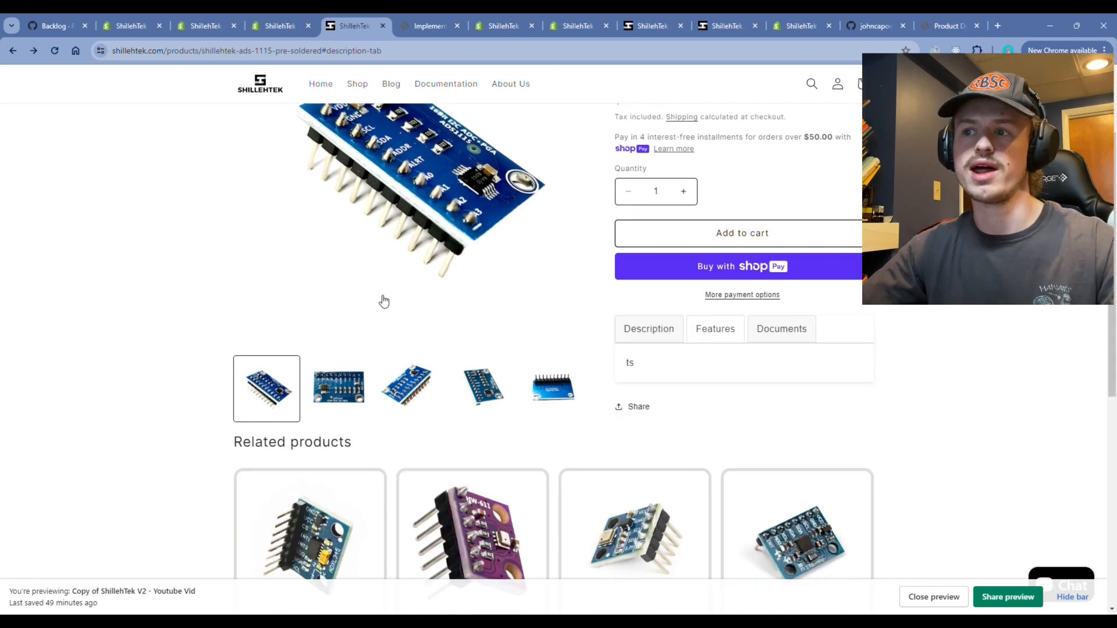
{"action": "mouse_move", "coordinate": [389, 235]}
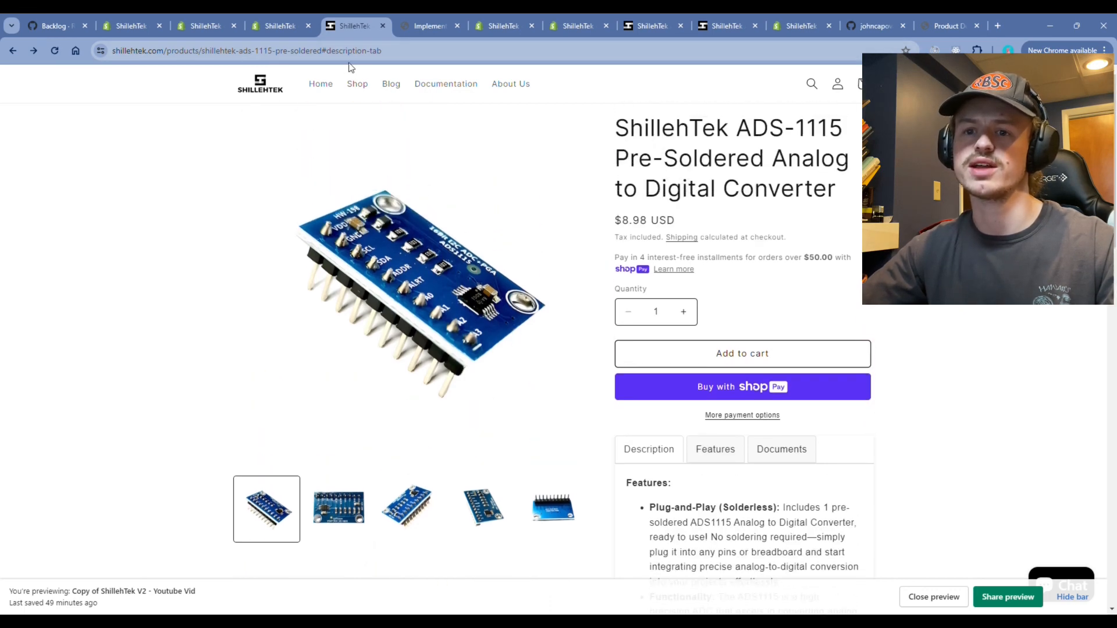
{"action": "left_click", "coordinate": [429, 25]}
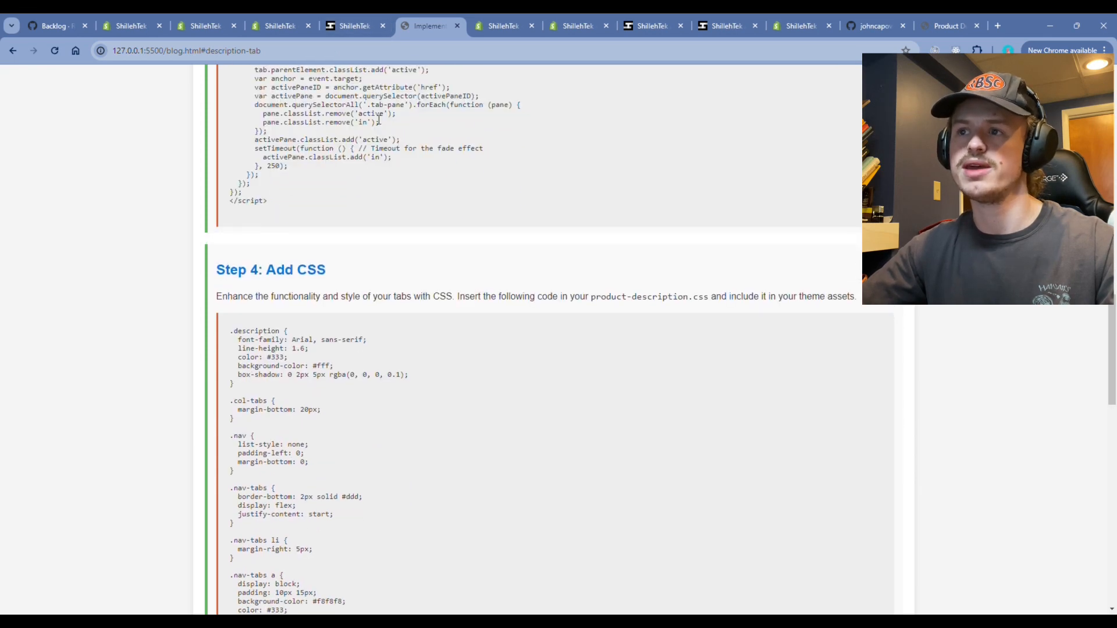
{"action": "left_click", "coordinate": [351, 26]}
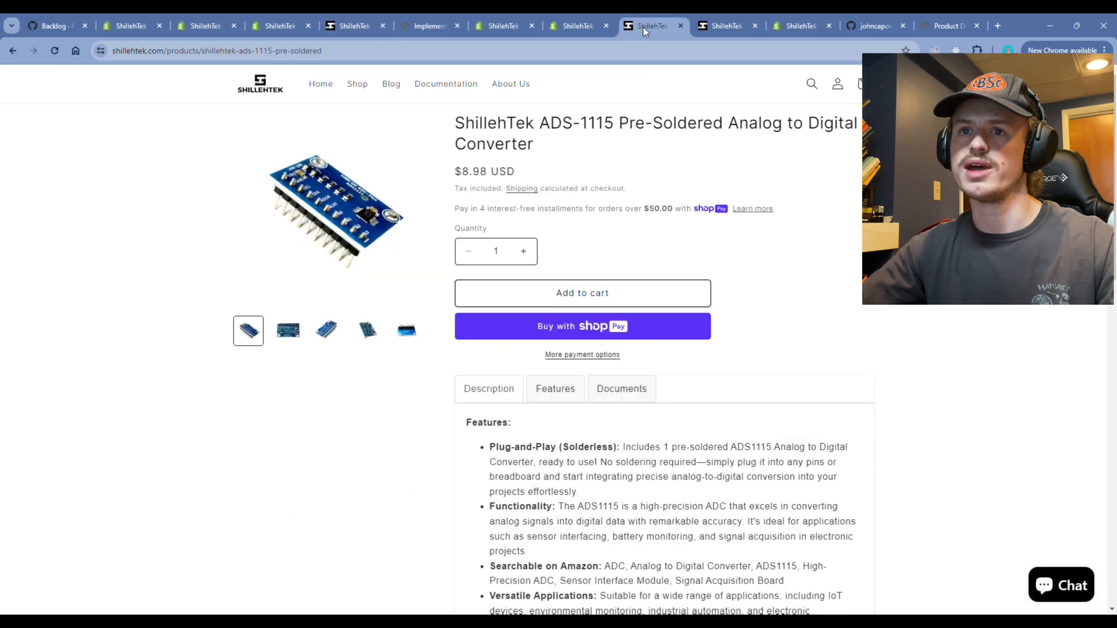
{"action": "mouse_move", "coordinate": [361, 196]}
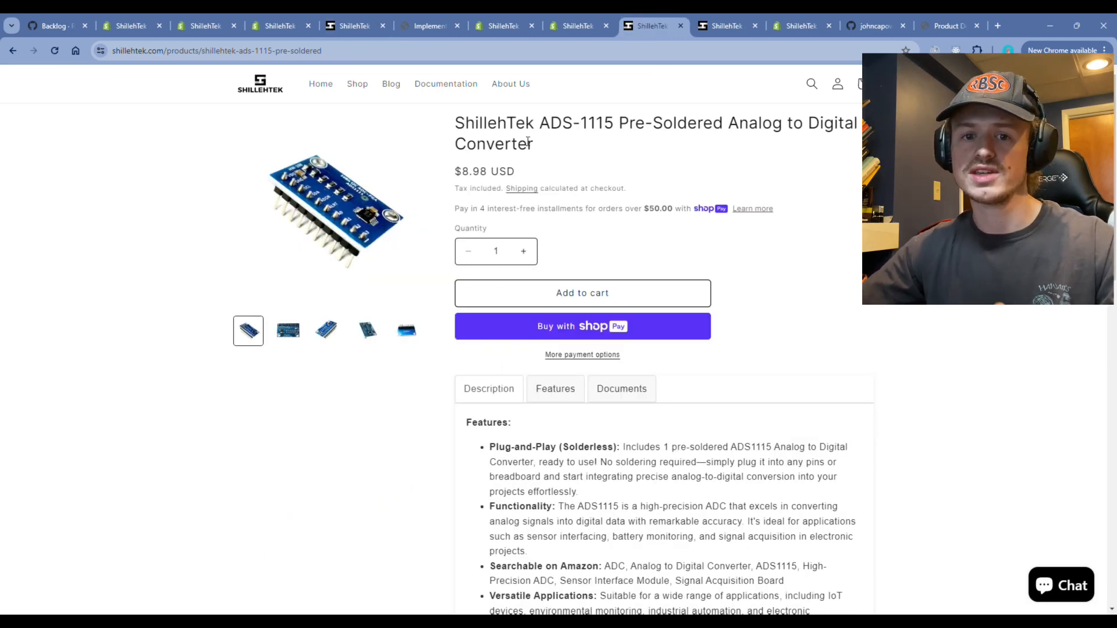
{"action": "mouse_move", "coordinate": [541, 296]}
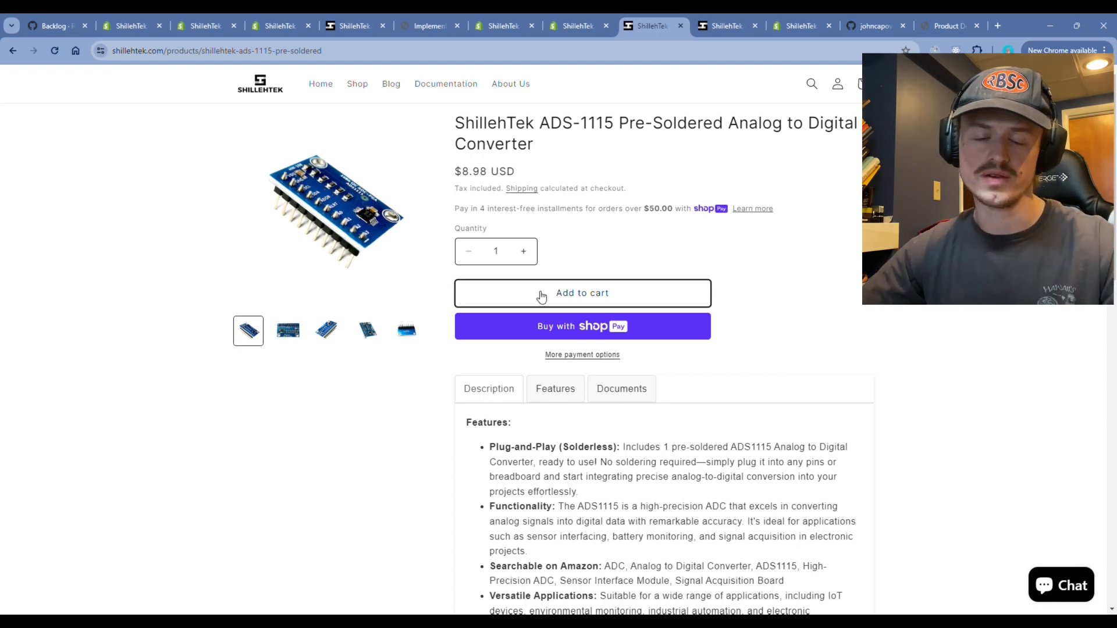
{"action": "mouse_move", "coordinate": [419, 316]}
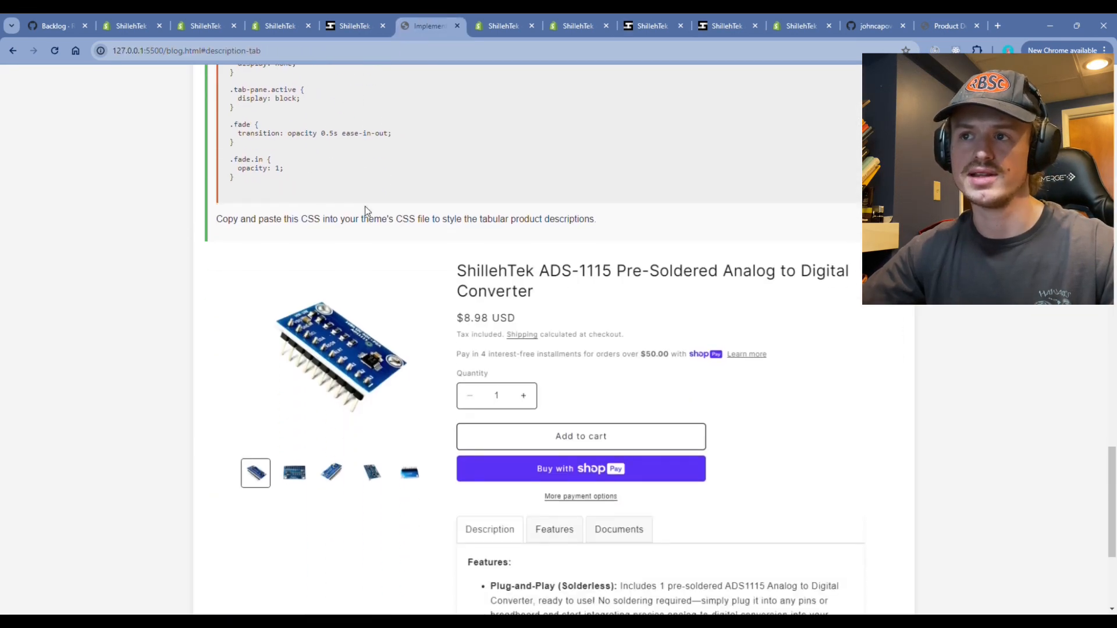
Scroll to the guide's finished product preview to compare layouts.
{"action": "scroll", "scroll_direction": "down", "scroll_amount": 3}
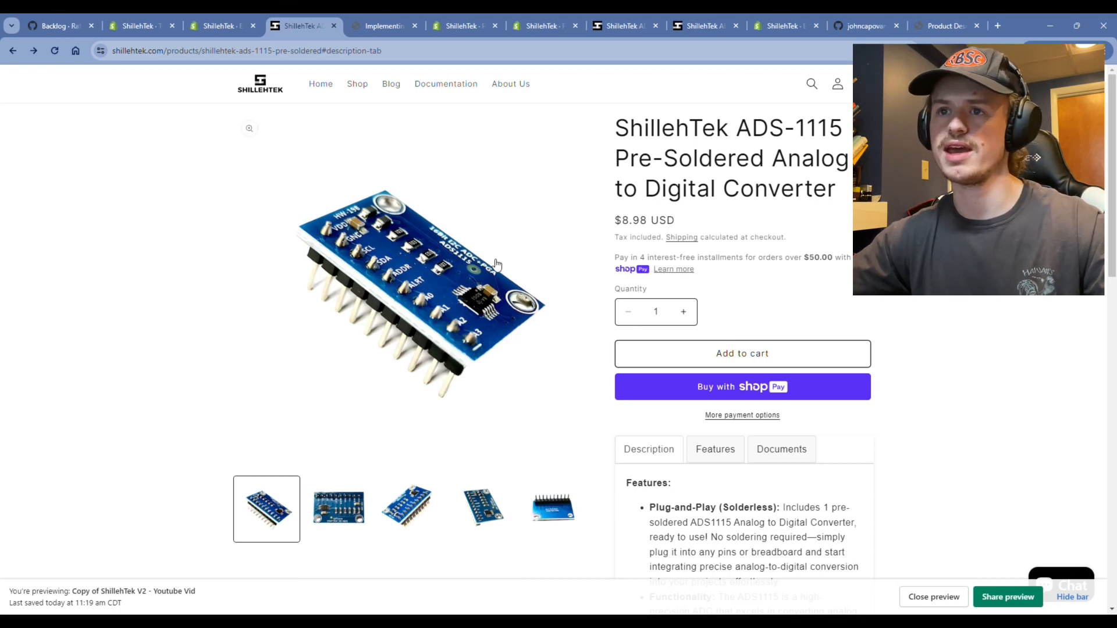
{"action": "mouse_move", "coordinate": [426, 242]}
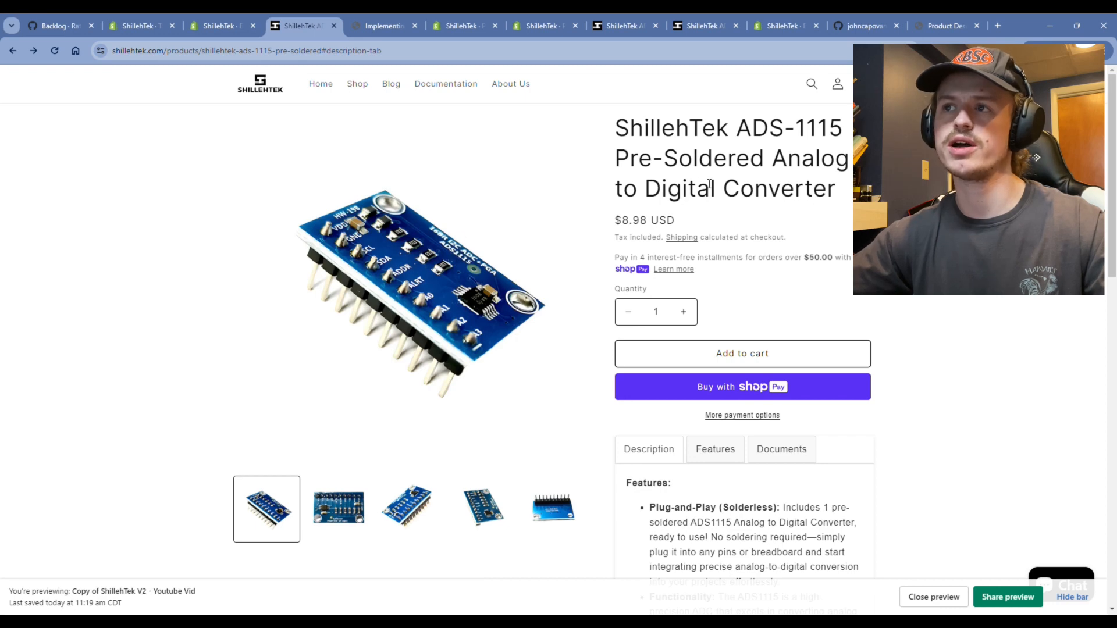
{"action": "mouse_move", "coordinate": [739, 197]}
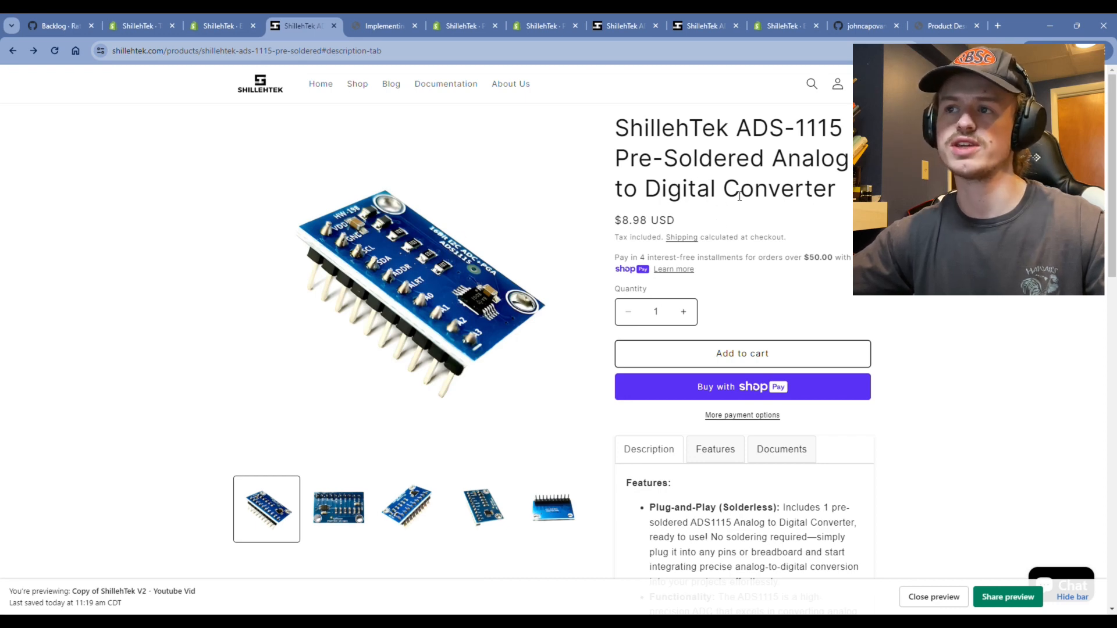
Show Features and Documents content on the ADS-1115 preview, then go back to section-main-product.css.
{"action": "left_click", "coordinate": [649, 449]}
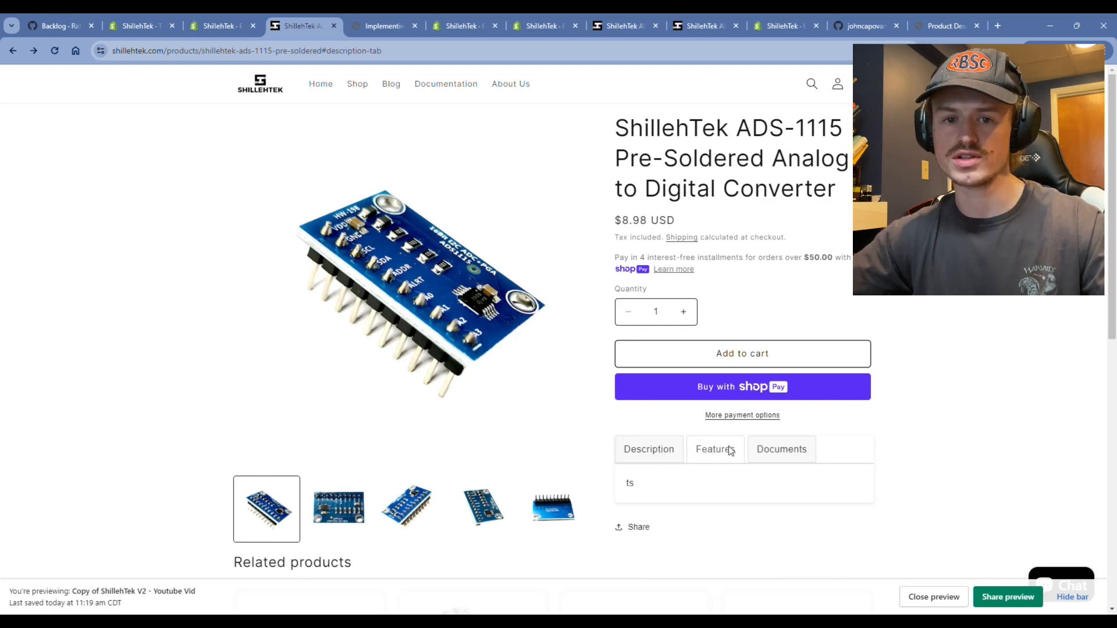
{"action": "left_click", "coordinate": [536, 26]}
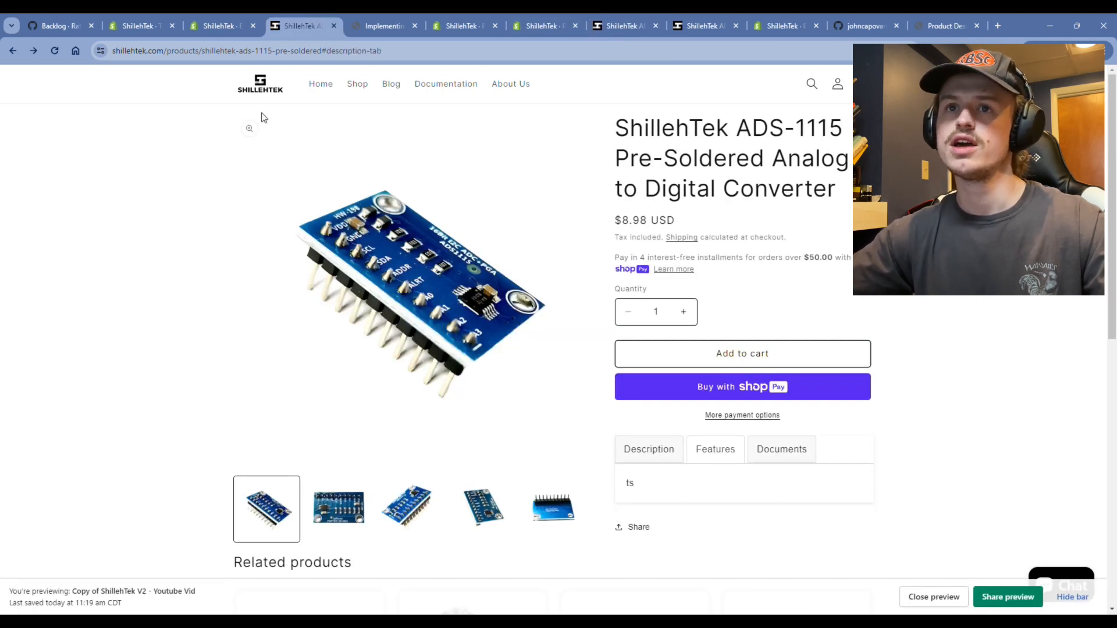
{"action": "key", "text": "F12"}
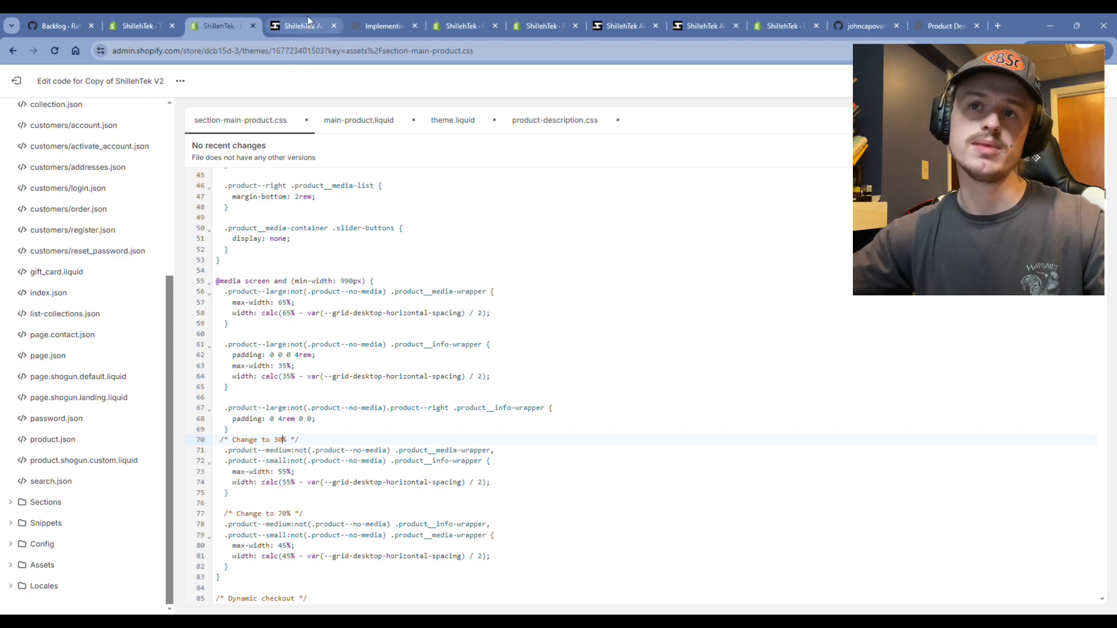
{"action": "left_click", "coordinate": [299, 26]}
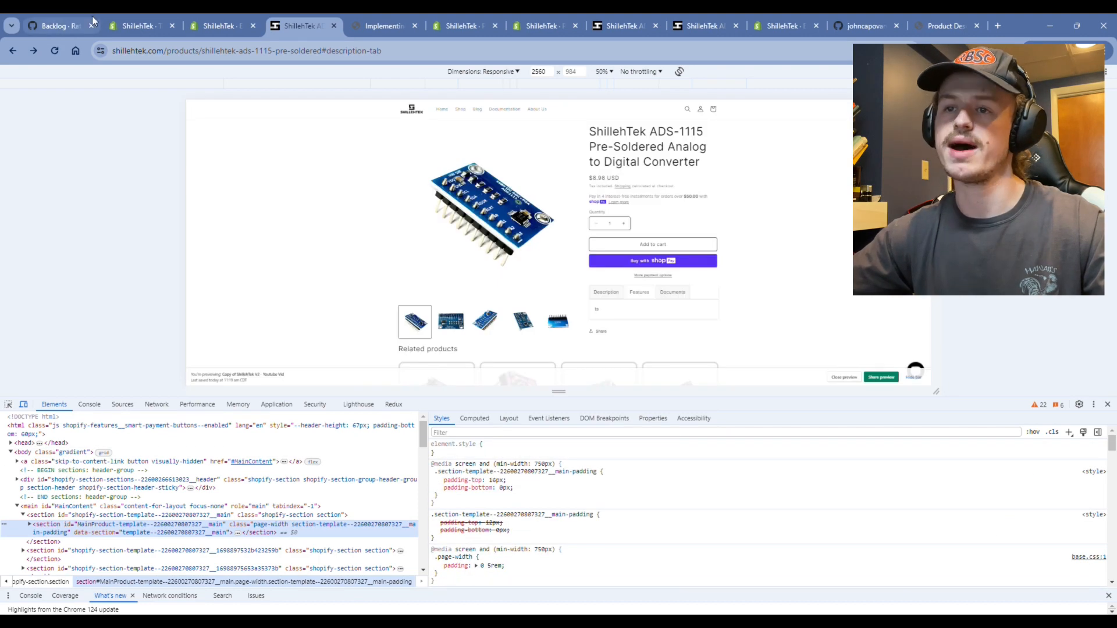
{"action": "left_click", "coordinate": [226, 25]}
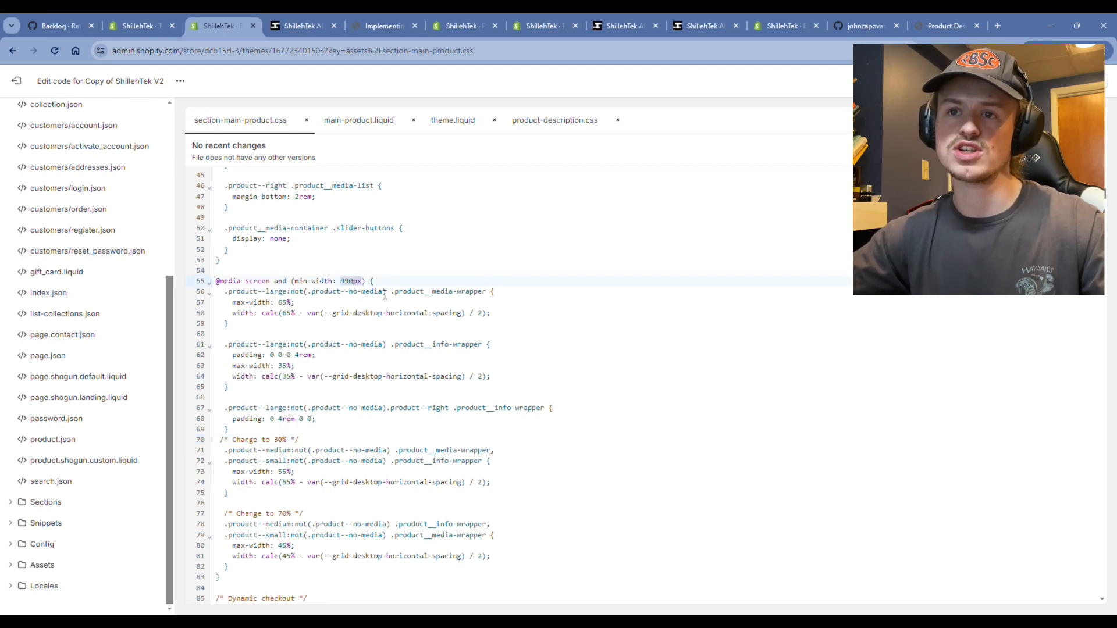
Change the breakpoint 990px to 1200px, widths 55% to 30% and 45% to 70%, and save.
{"action": "type", "text": "1200px"}
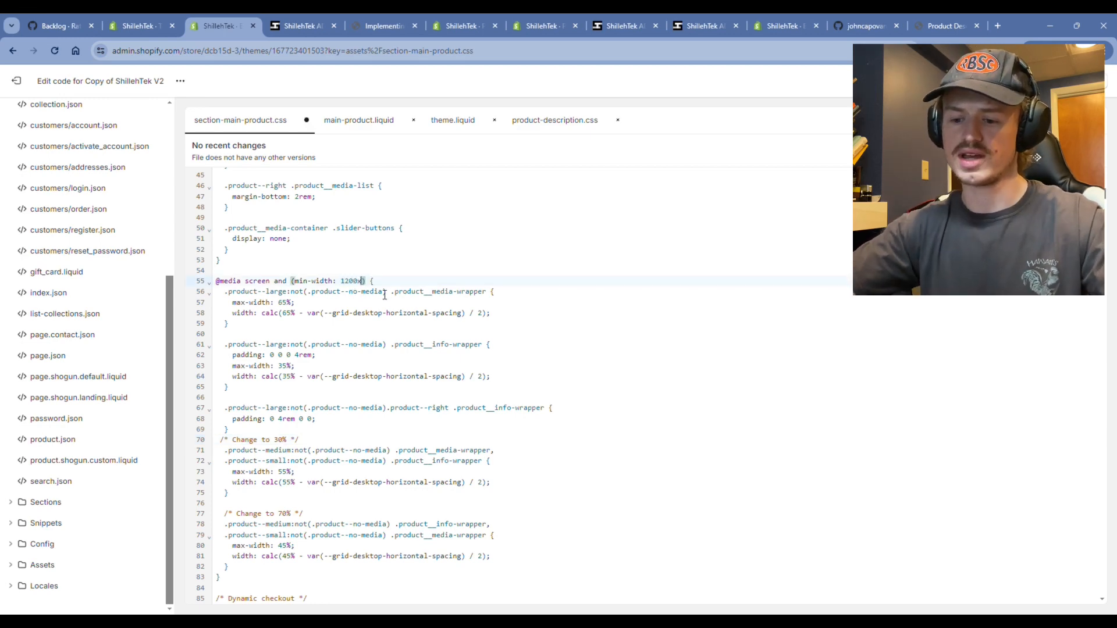
{"action": "scroll", "scroll_direction": "down", "scroll_amount": 3}
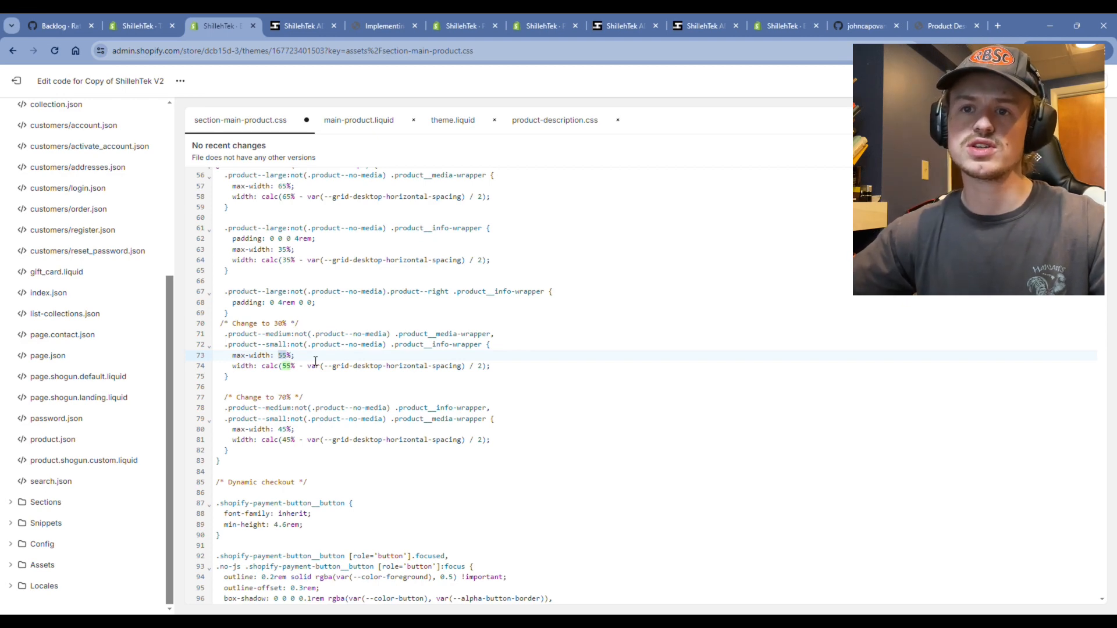
{"action": "type", "text": "30%"}
{"action": "left_click", "coordinate": [360, 440]}
{"action": "type", "text": "7"}
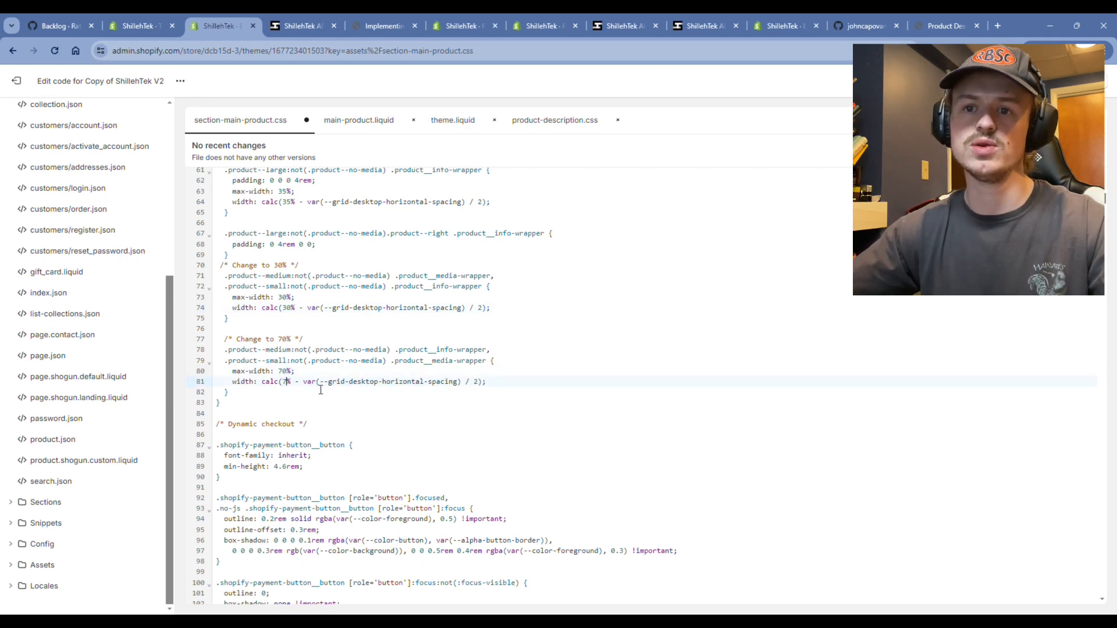
{"action": "type", "text": "0"}
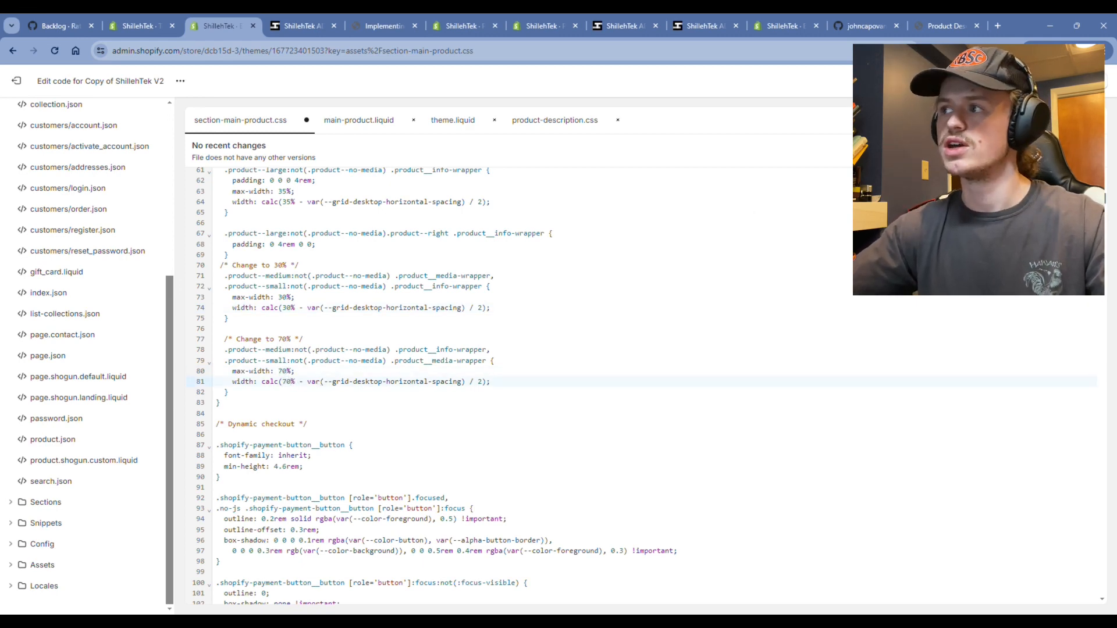
{"action": "left_click", "coordinate": [301, 26]}
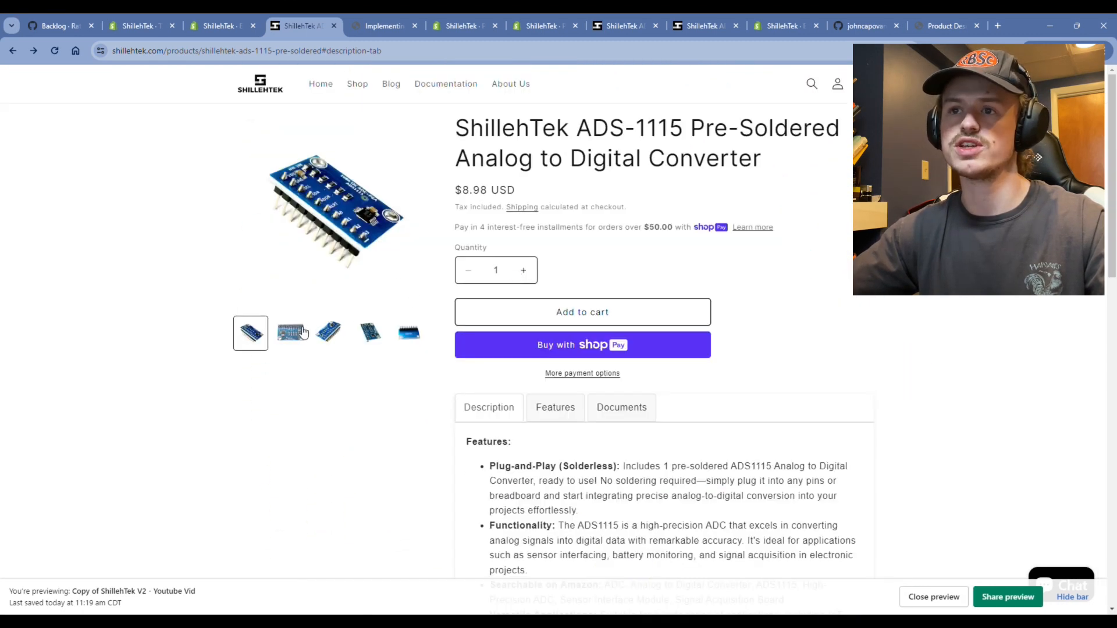
View another product photo to check the smaller-image layout, then return to GitHub.
{"action": "left_click", "coordinate": [408, 333]}
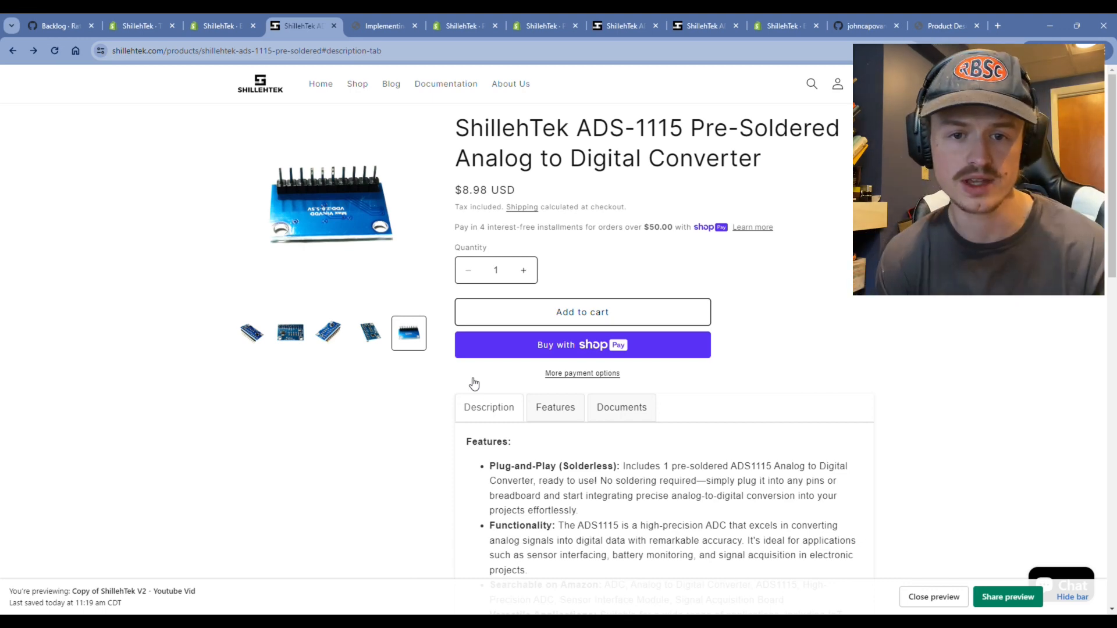
{"action": "left_click", "coordinate": [869, 26]}
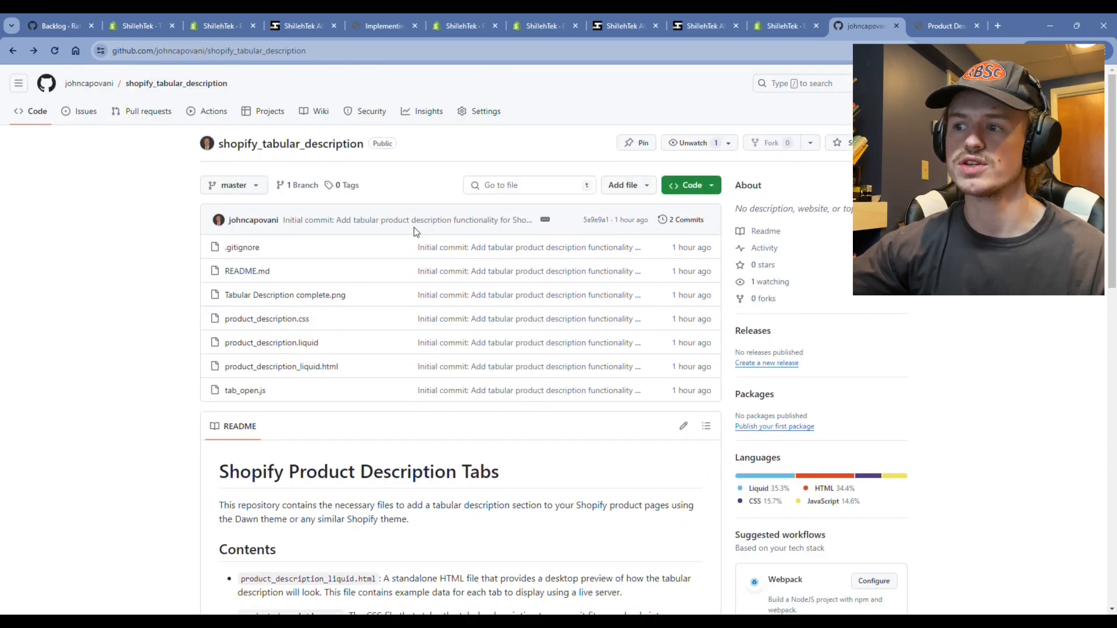
{"action": "mouse_move", "coordinate": [236, 298]}
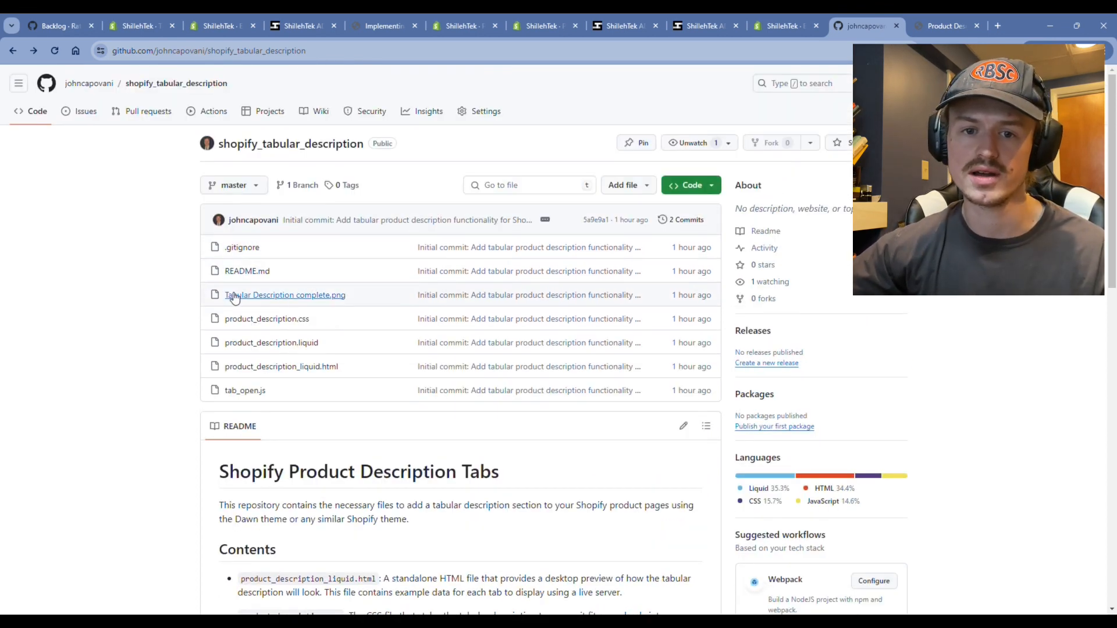
Skim the shopify_tabular_description README, then scroll the tabular descriptions guide back to its start.
{"action": "scroll", "scroll_direction": "down", "scroll_amount": 3}
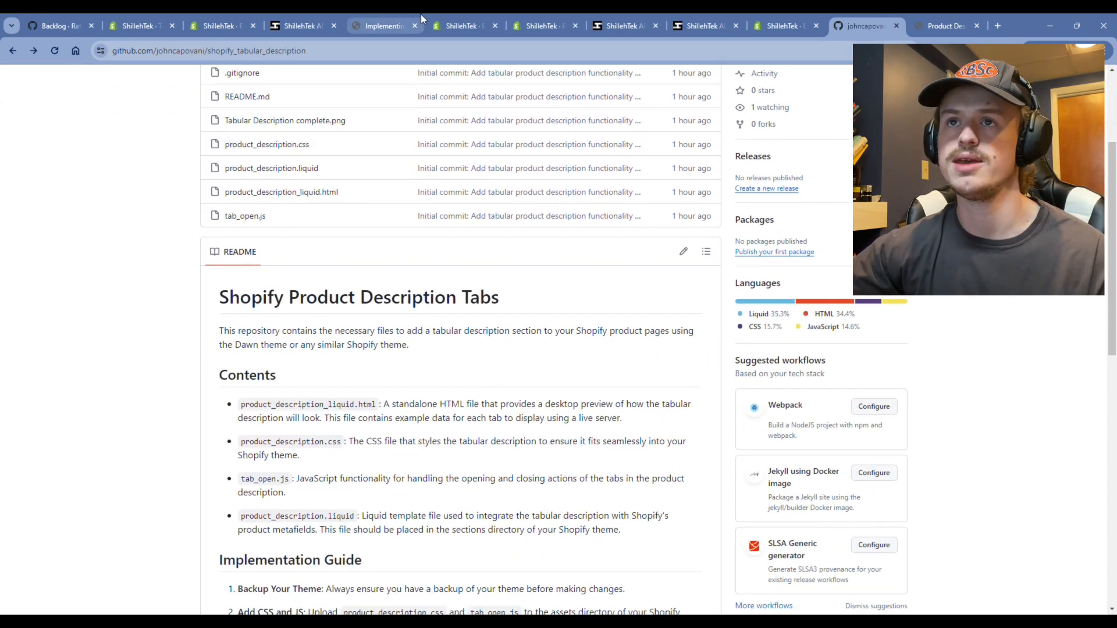
{"action": "left_click", "coordinate": [383, 25]}
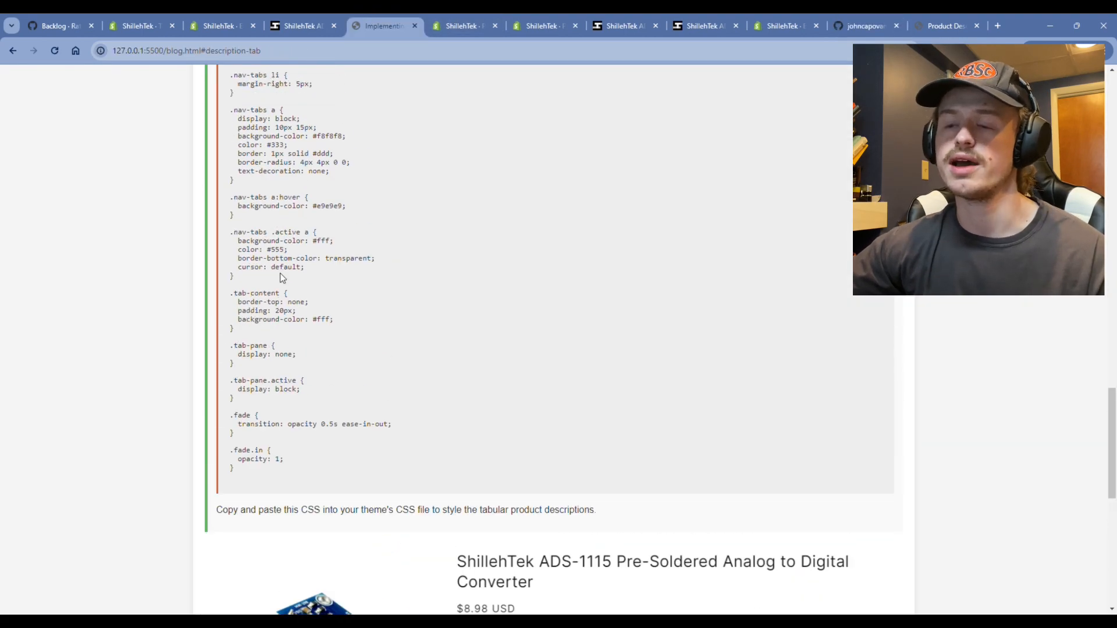
{"action": "scroll", "scroll_direction": "down", "scroll_amount": 3}
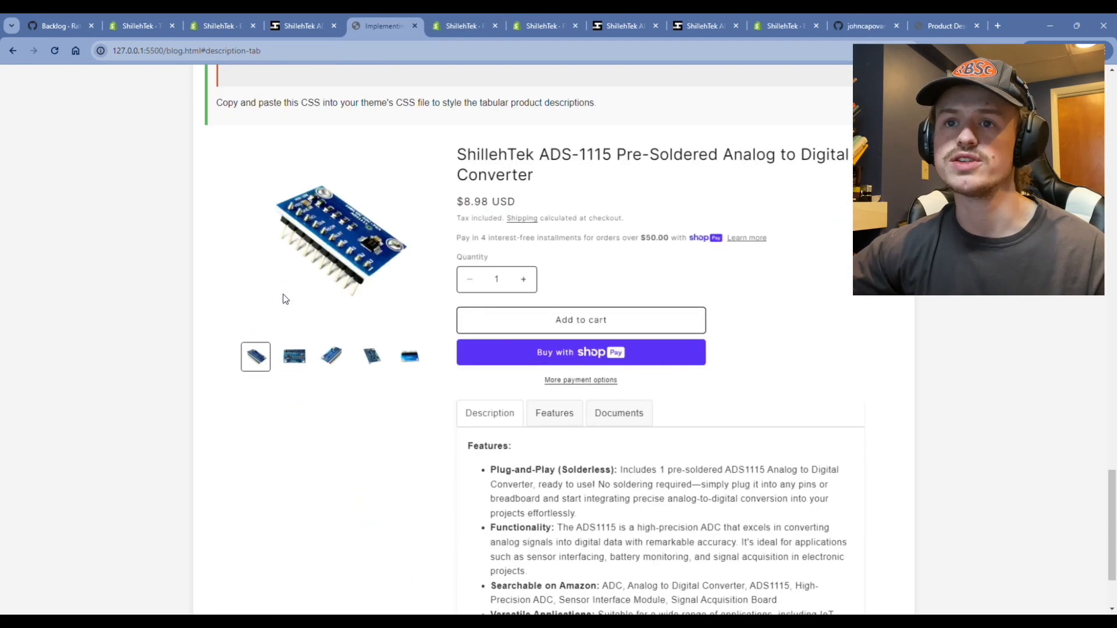
{"action": "scroll", "scroll_direction": "down", "scroll_amount": 3}
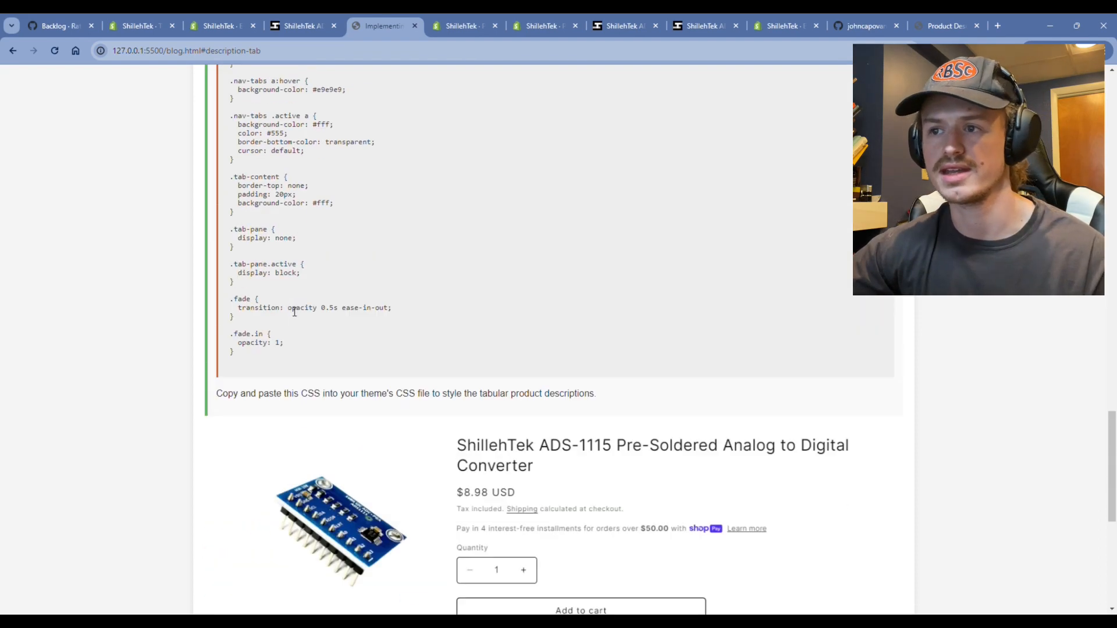
{"action": "scroll", "scroll_direction": "up", "scroll_amount": 3}
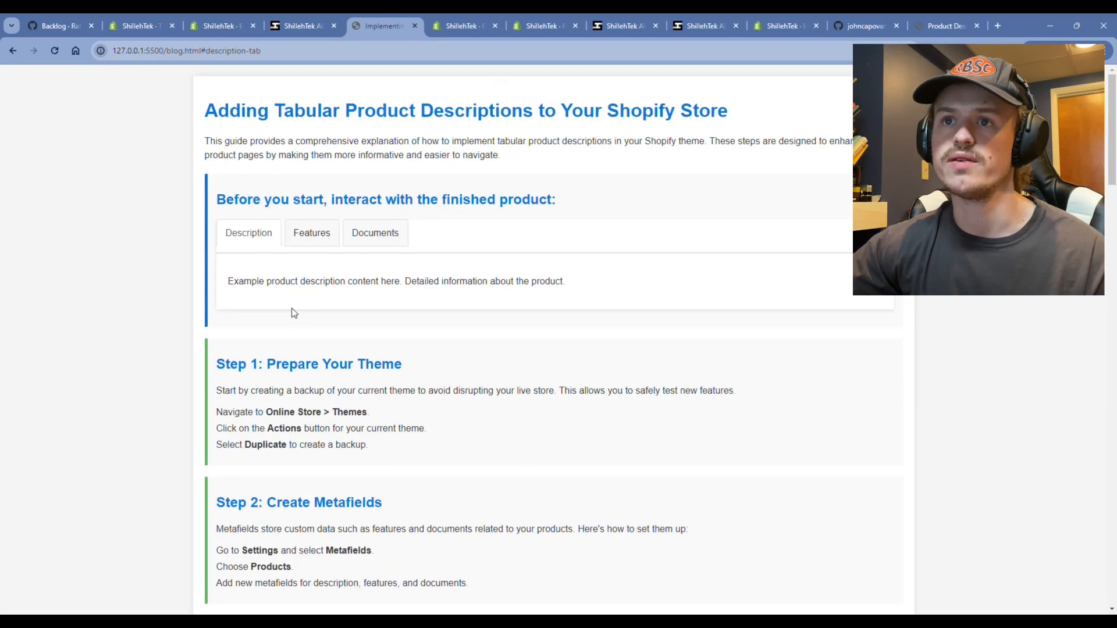